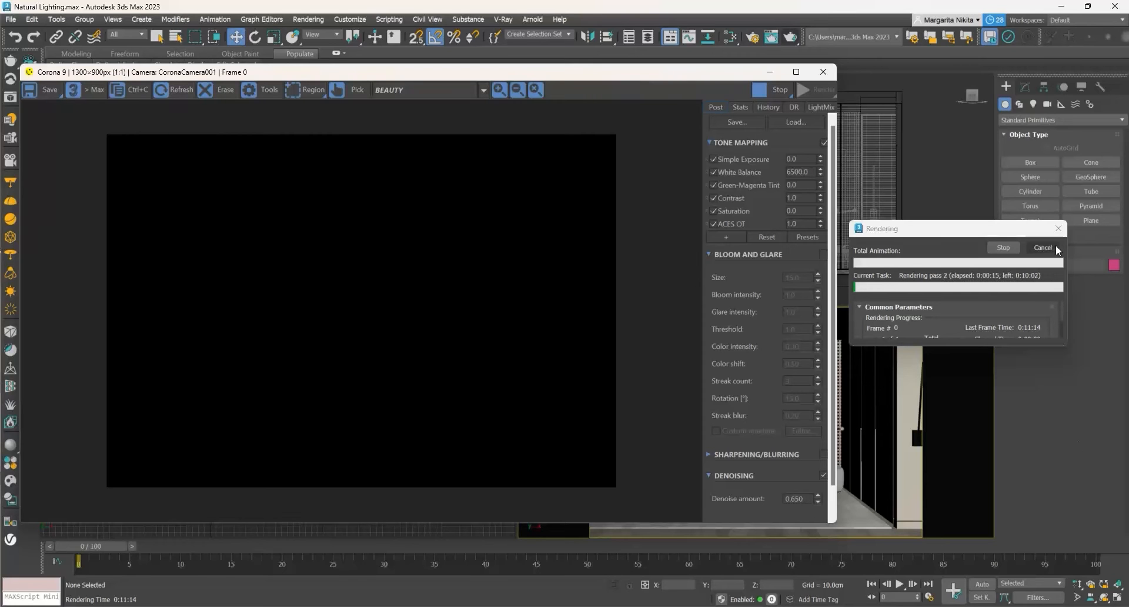
- Cancel the in-progress Corona render of the bedroom camera view
click(1043, 247)
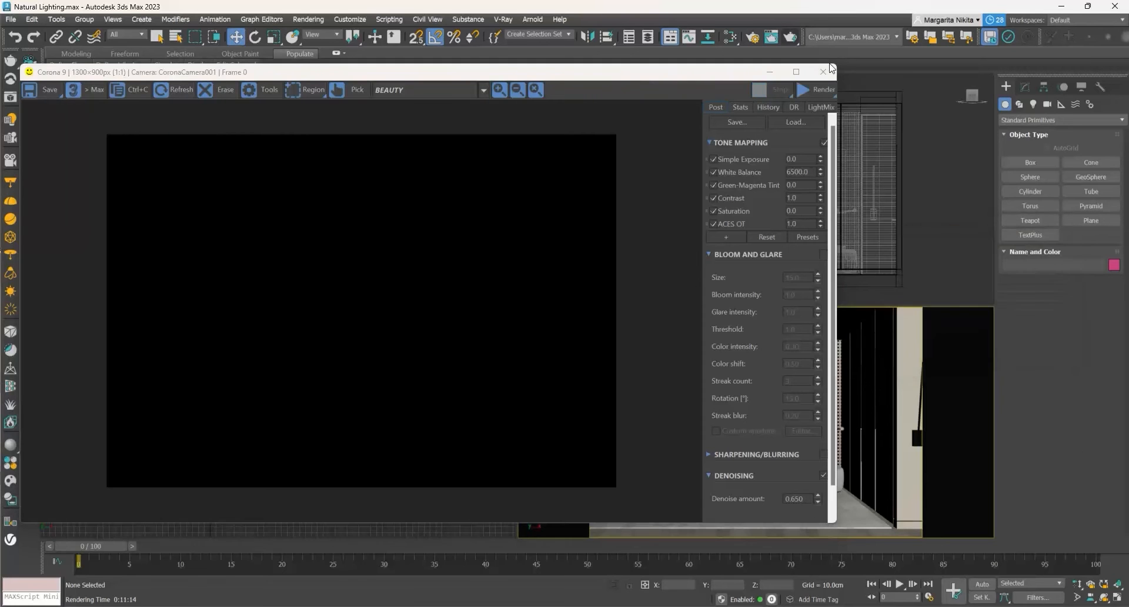
- Close the Corona VFB and list the Corona light types under Create > Lights
click(823, 71)
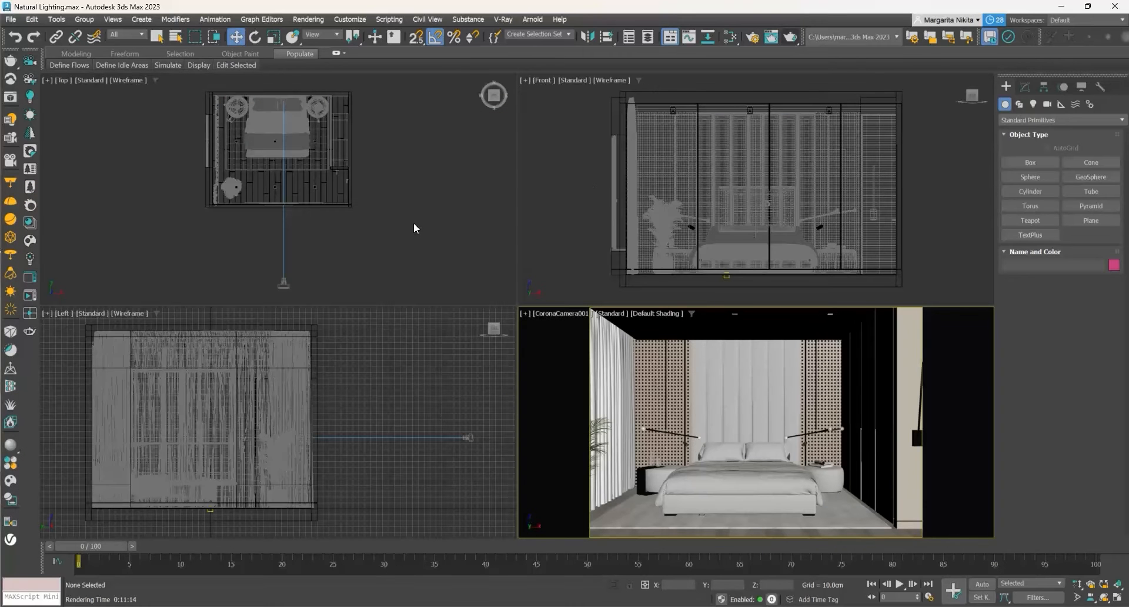
mouse_move(453, 227)
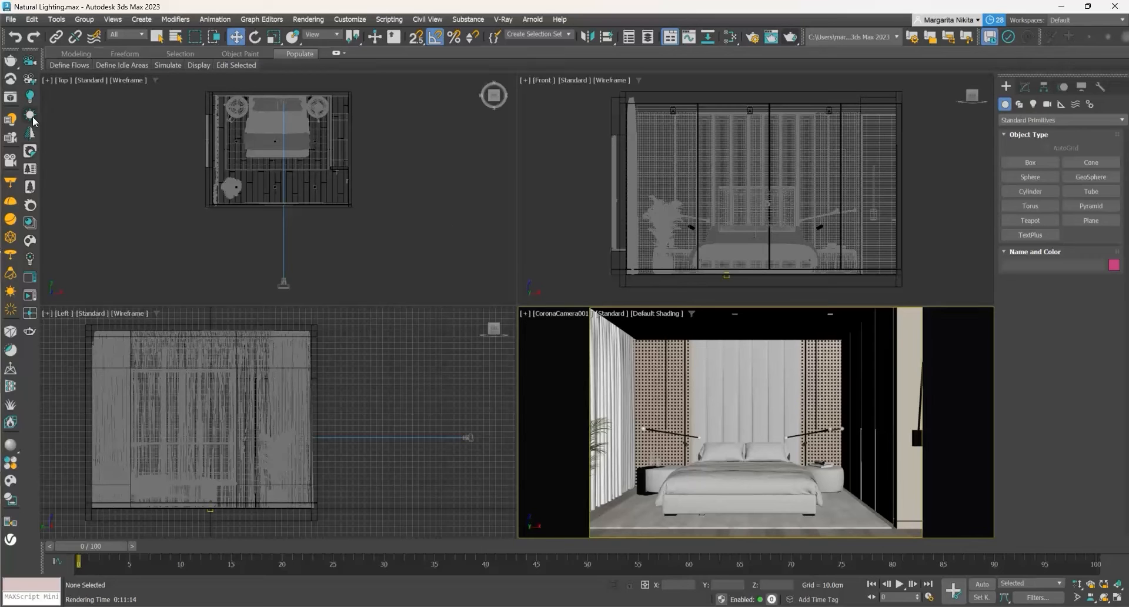
mouse_move(33, 118)
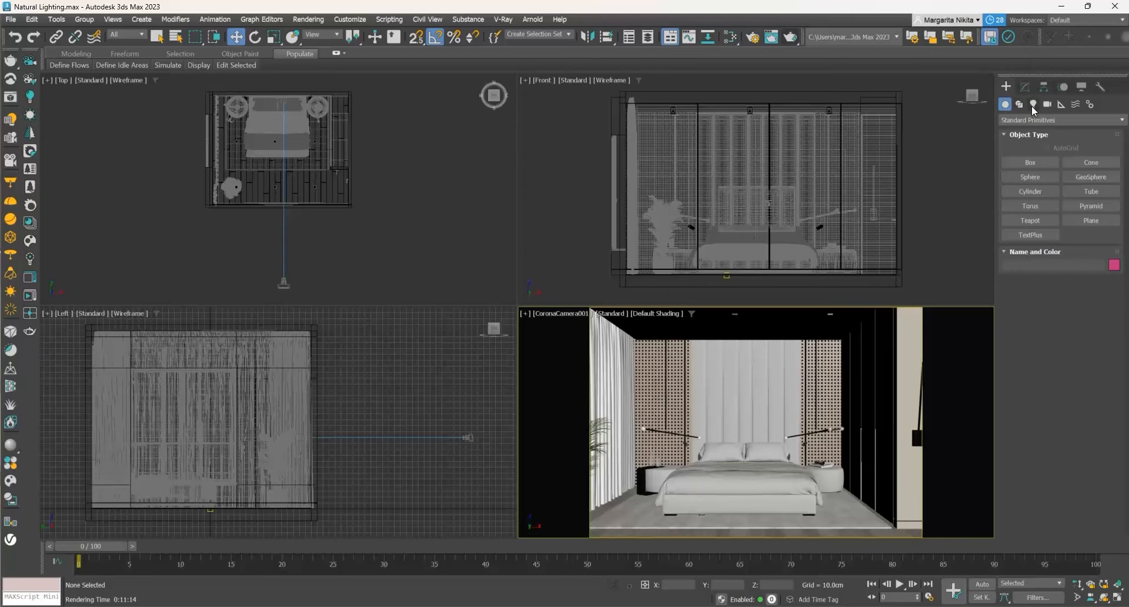
click(1033, 104)
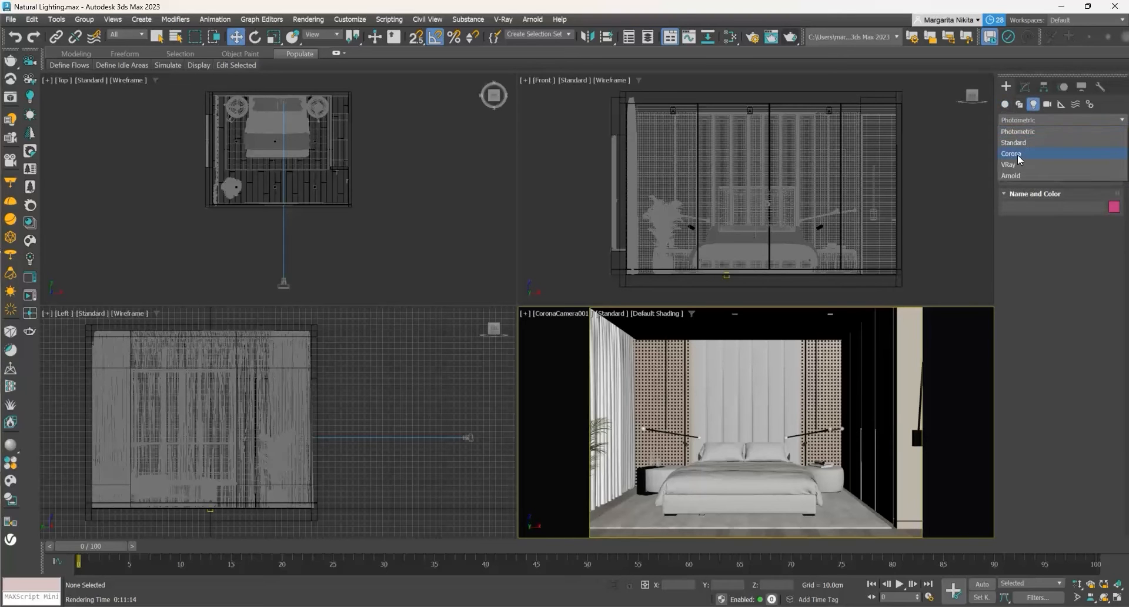
click(1011, 153)
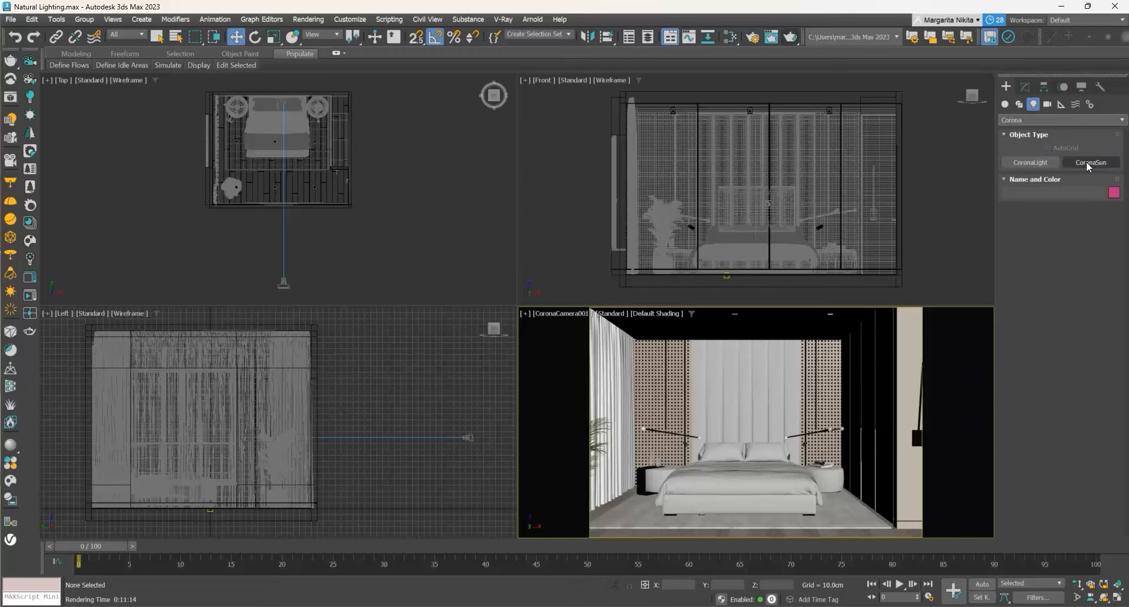
- Drag a targeted CoronaSun in the Top viewport from outside the room toward the bed
click(1090, 162)
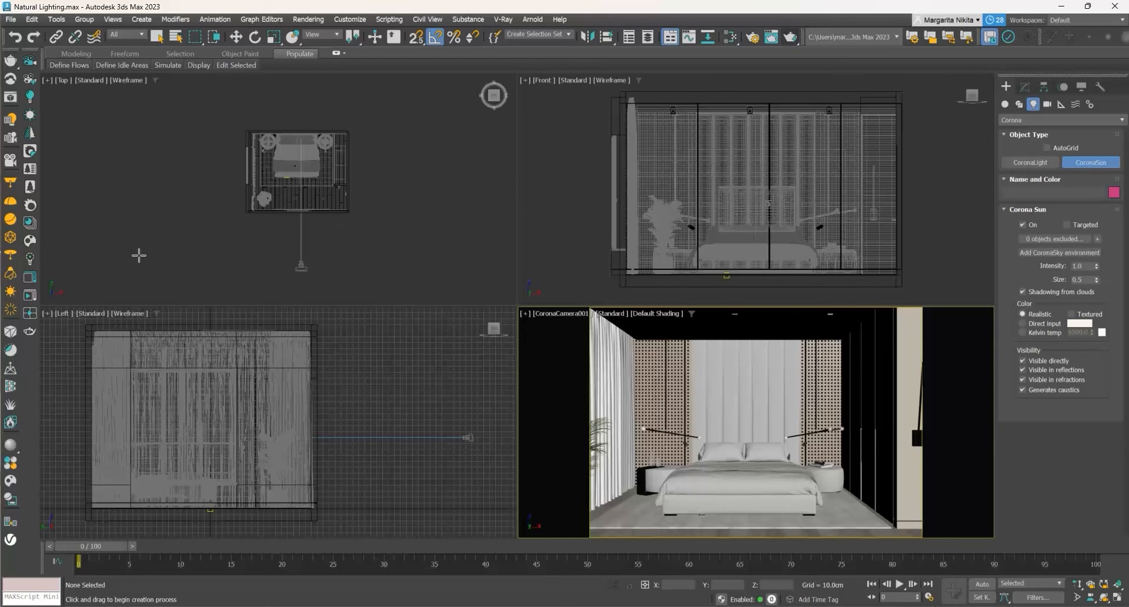
mouse_move(112, 228)
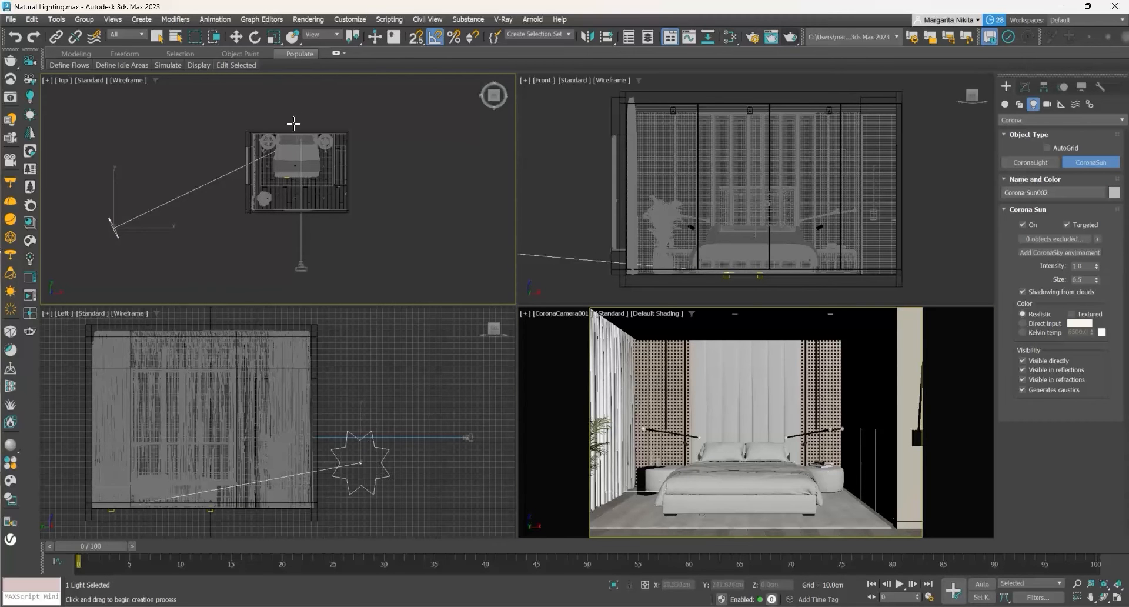
drag(360, 465, 359, 342)
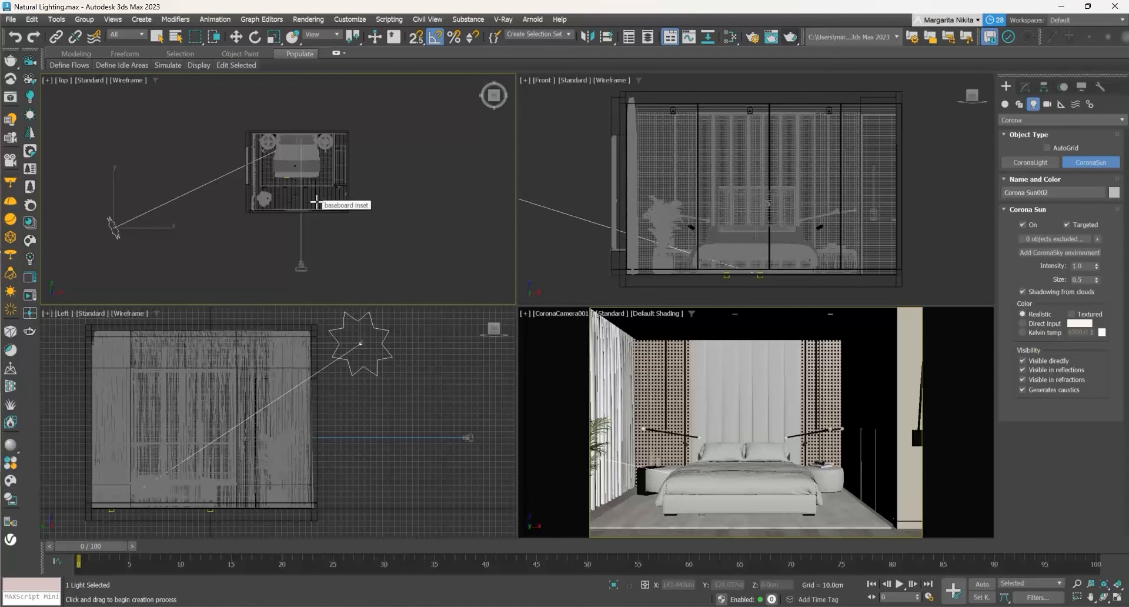
mouse_move(317, 202)
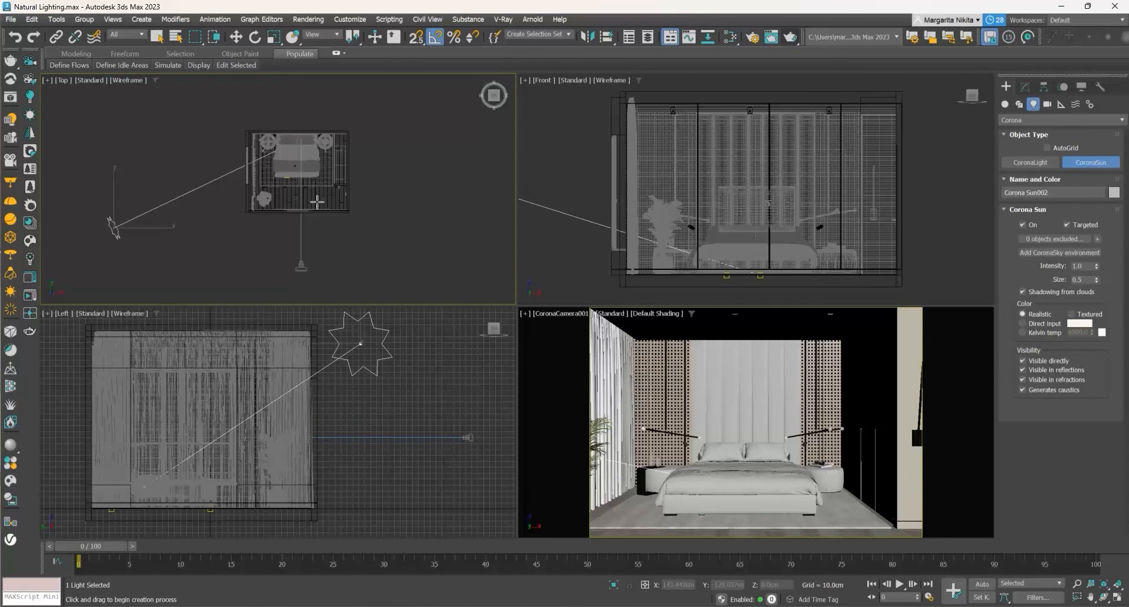
mouse_move(395, 260)
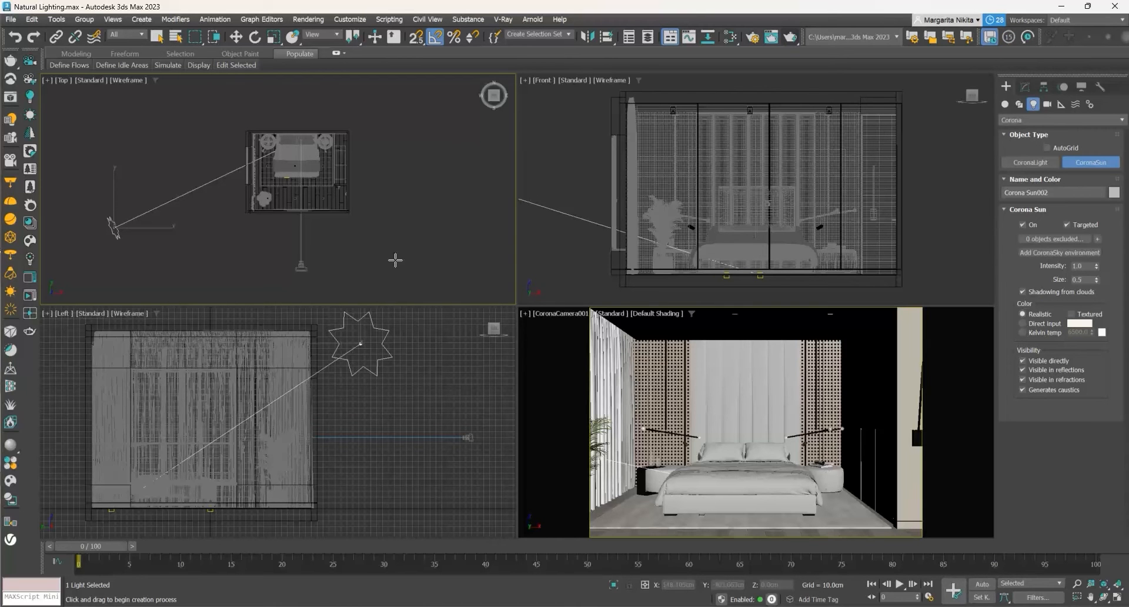
click(1025, 87)
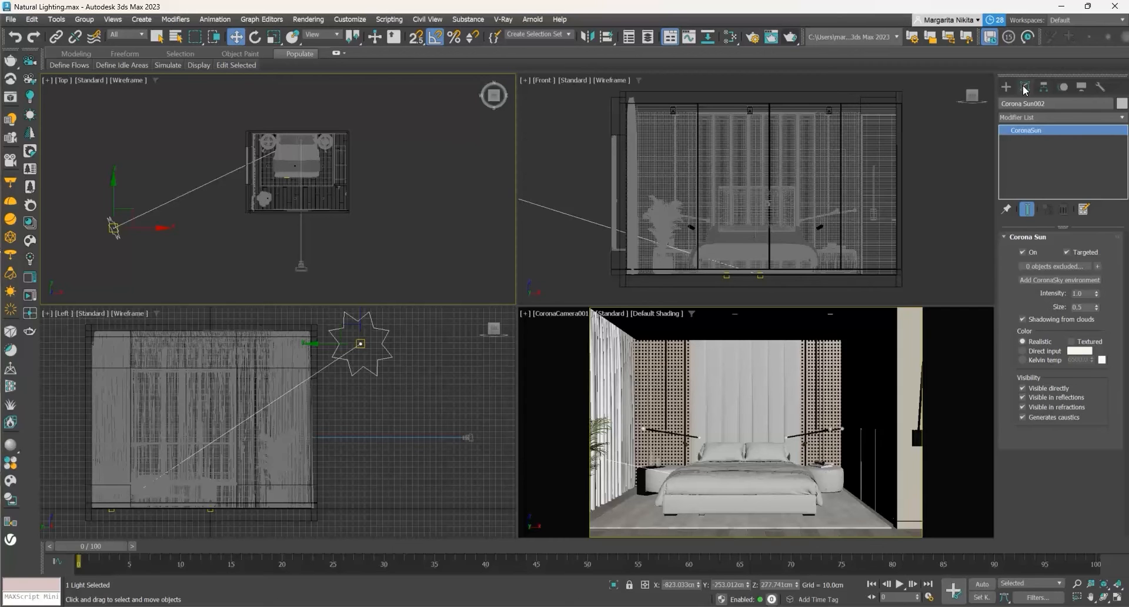
- Add a CoronaSky environment from Corona Sun002's parameters
click(1059, 279)
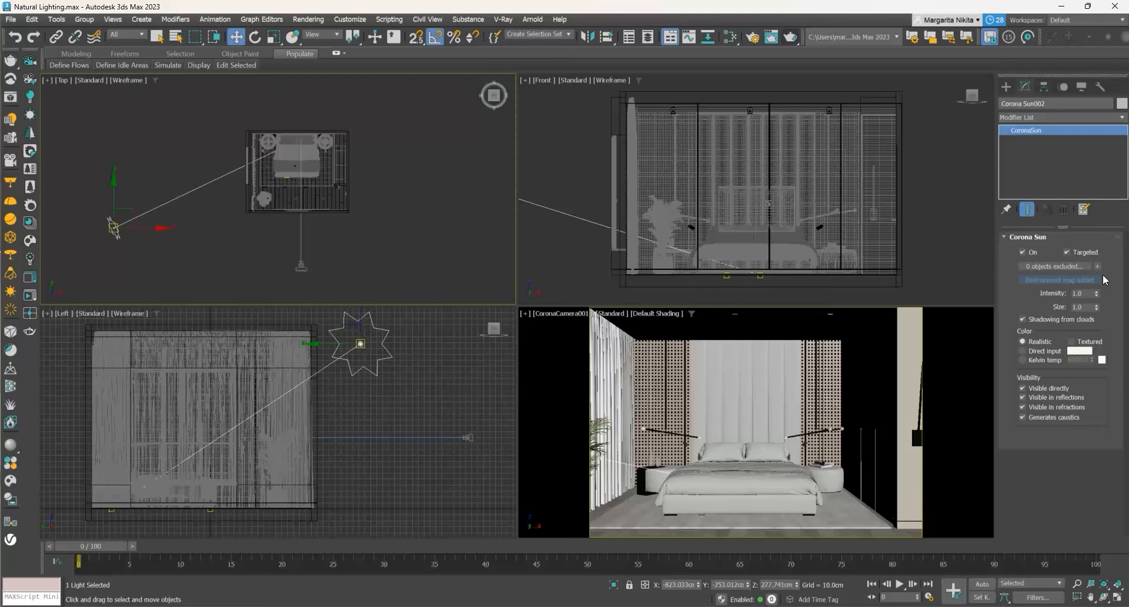
mouse_move(1002, 507)
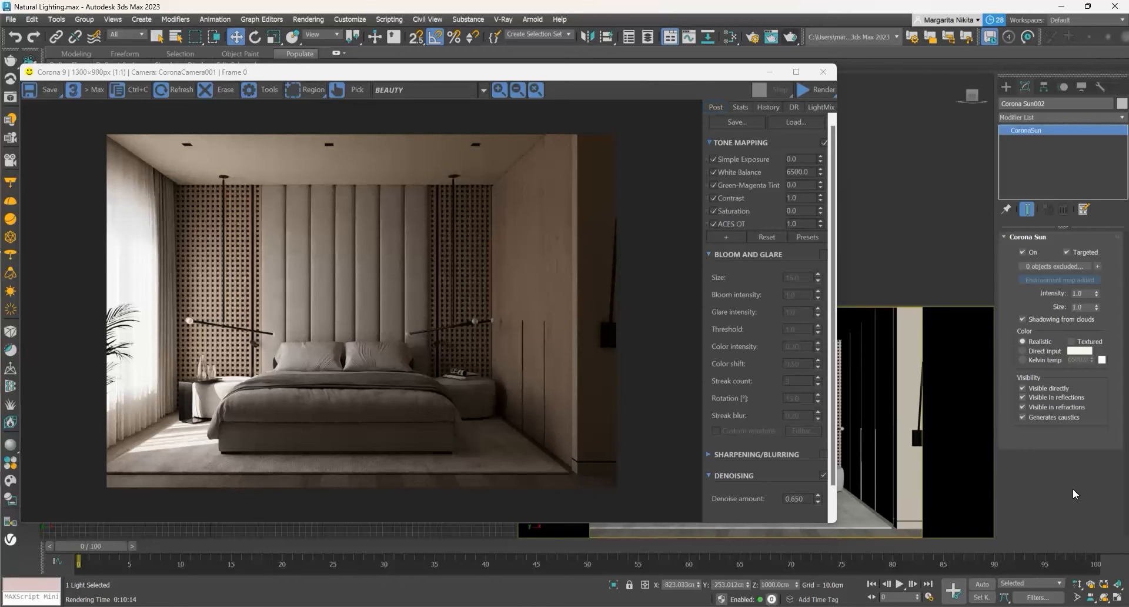
mouse_move(883, 282)
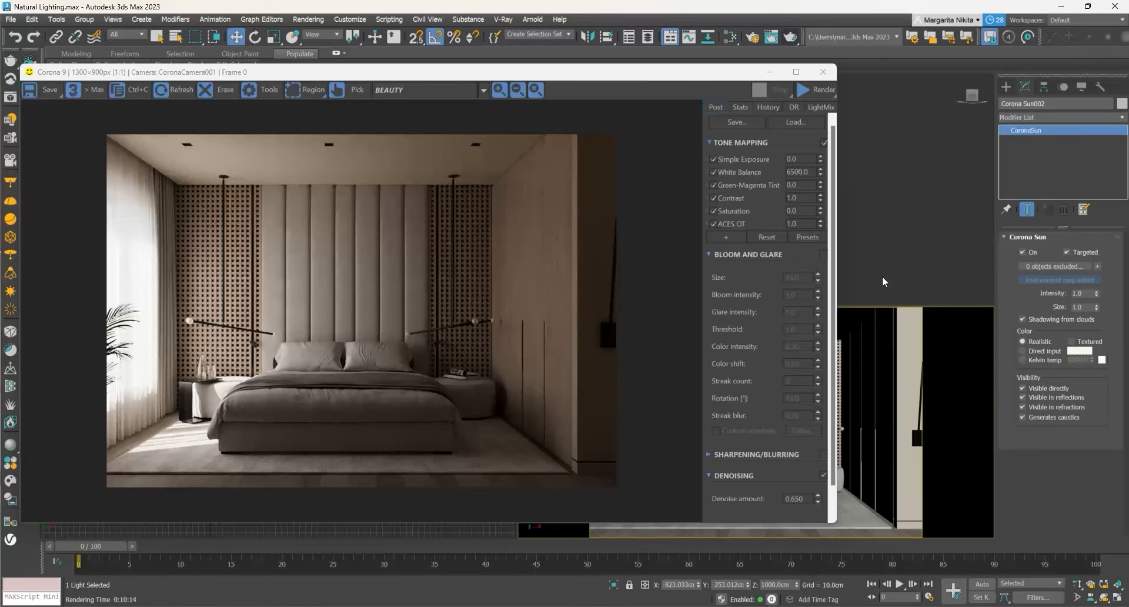
- Store the sunlit render with Store Current VFB in History, then close the VFB
click(768, 107)
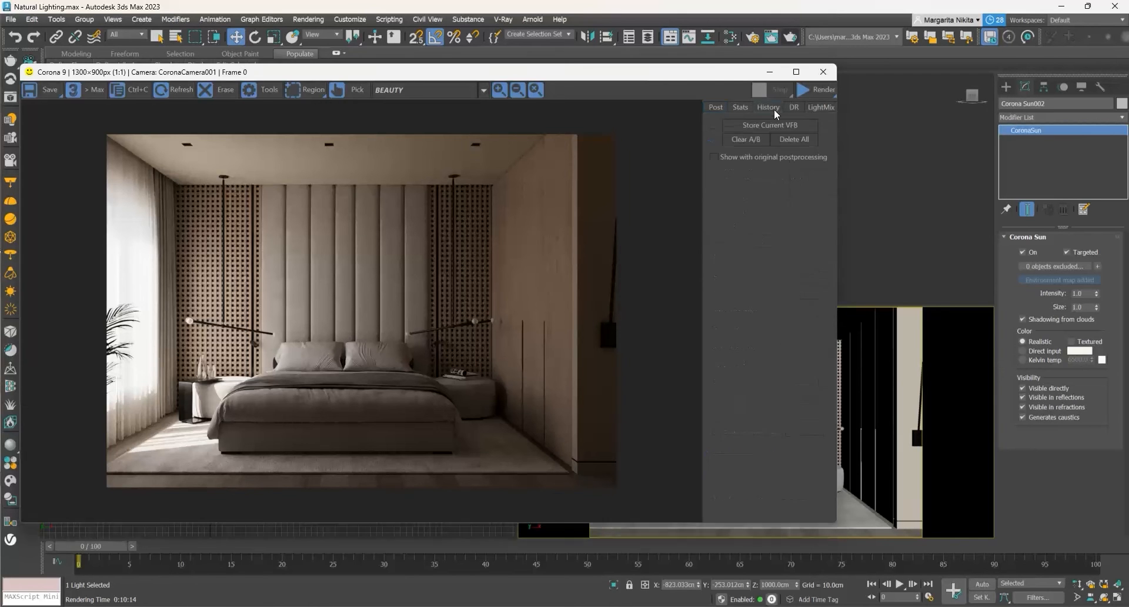
click(770, 125)
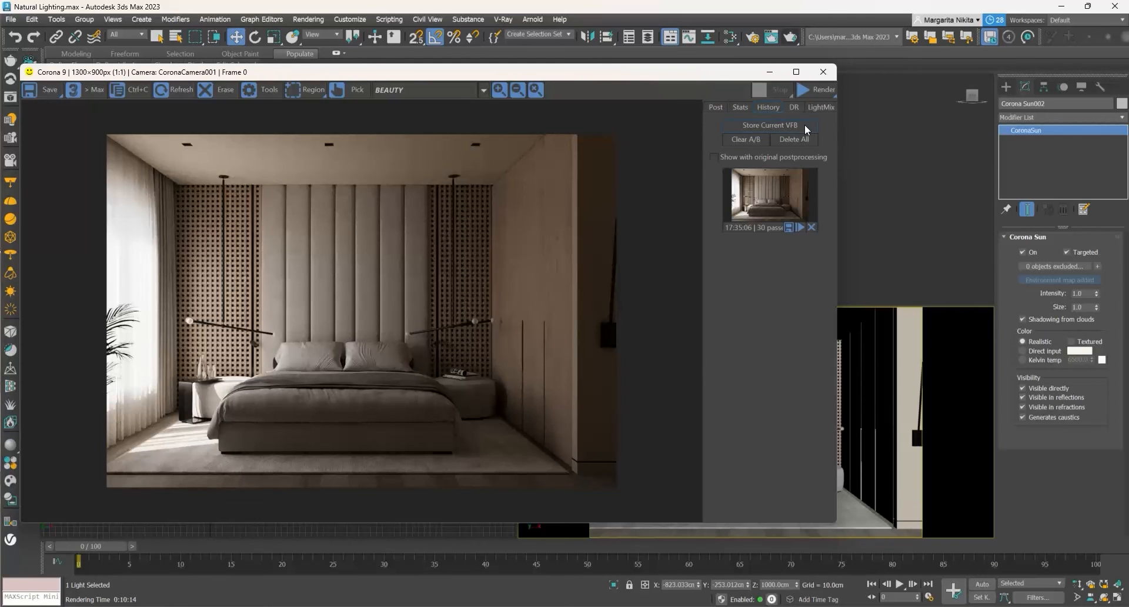
click(824, 72)
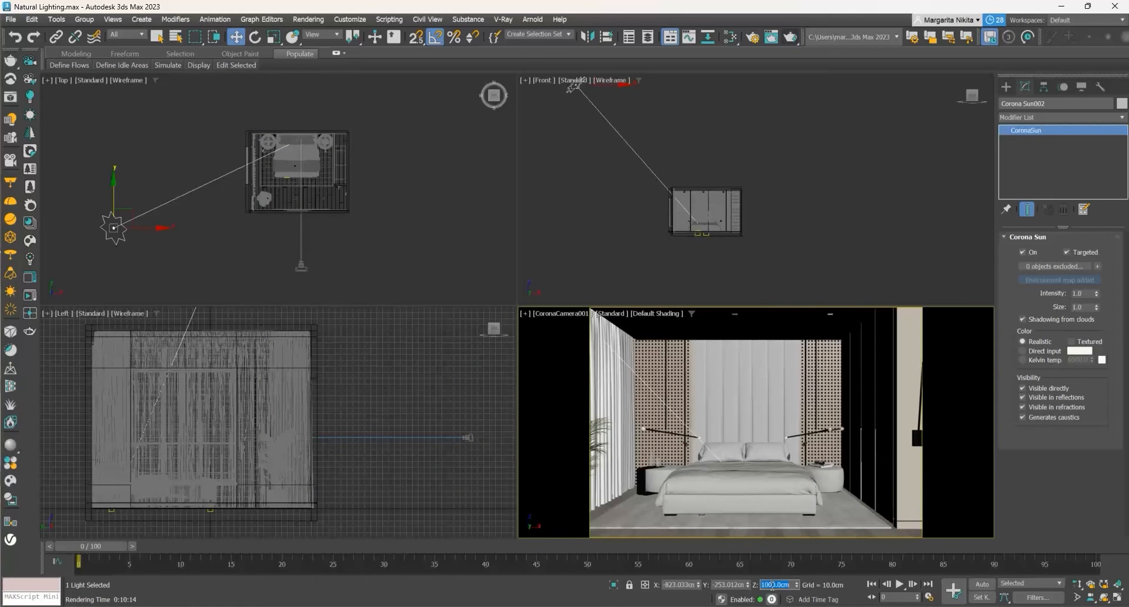
- Set the sun's Z height to 250 cm and re-render the camera view
text(25)
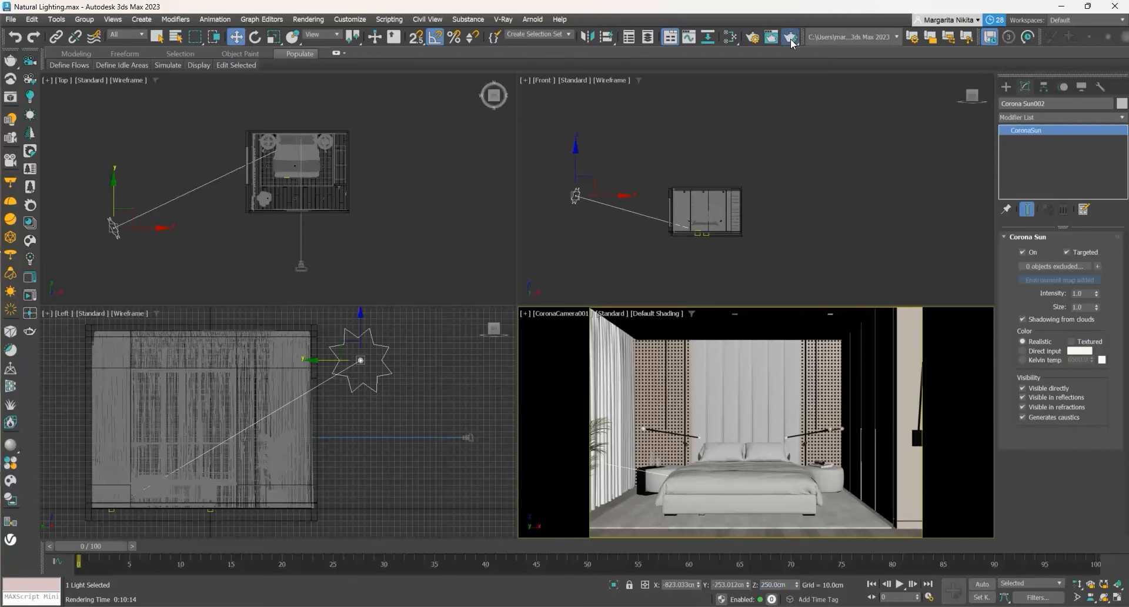
click(787, 36)
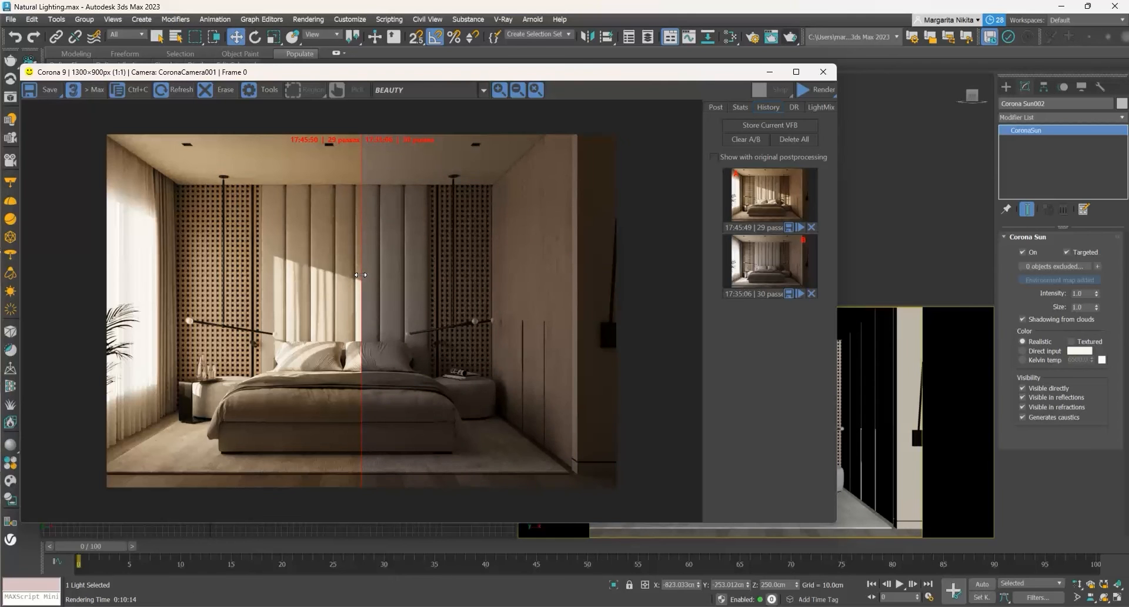
- Drag the A/B split back and forth to compare both renders, then close the VFB
drag(360, 274, 144, 248)
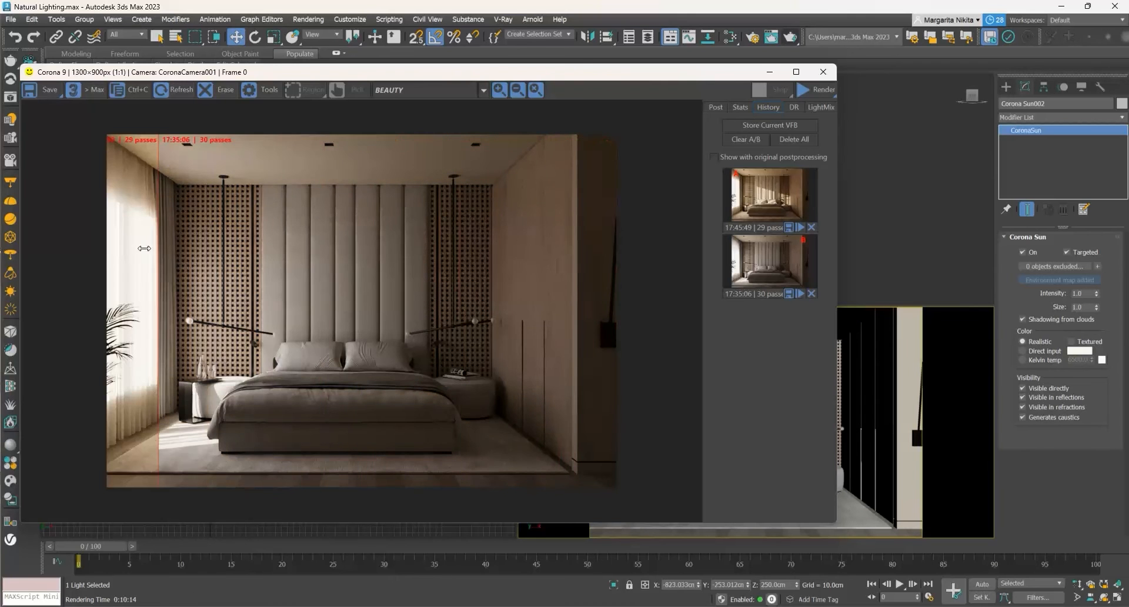
drag(145, 248, 380, 269)
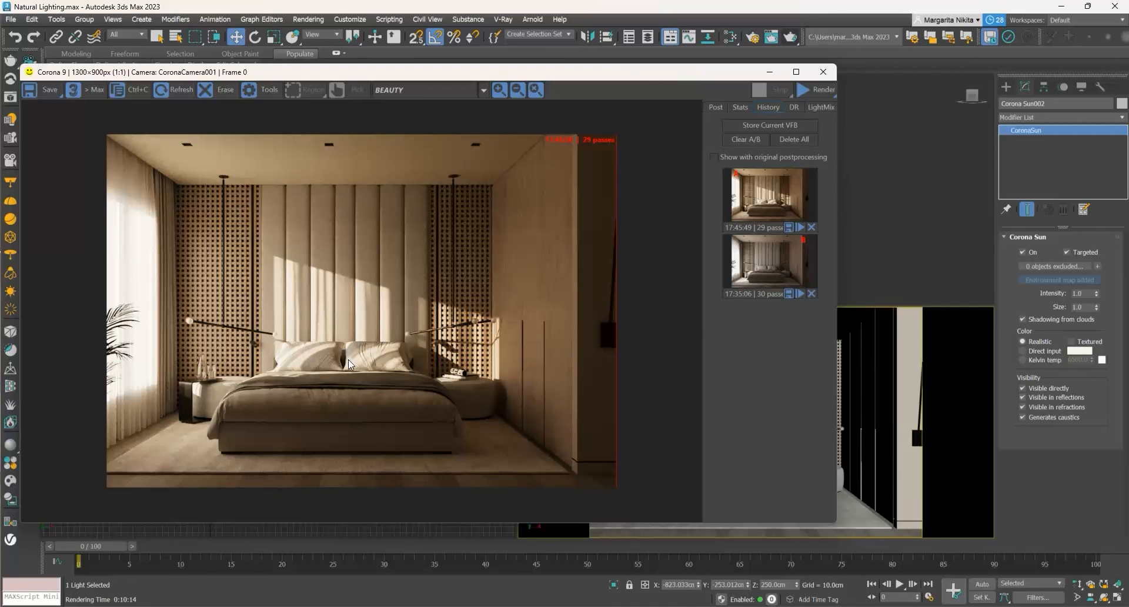
mouse_move(488, 369)
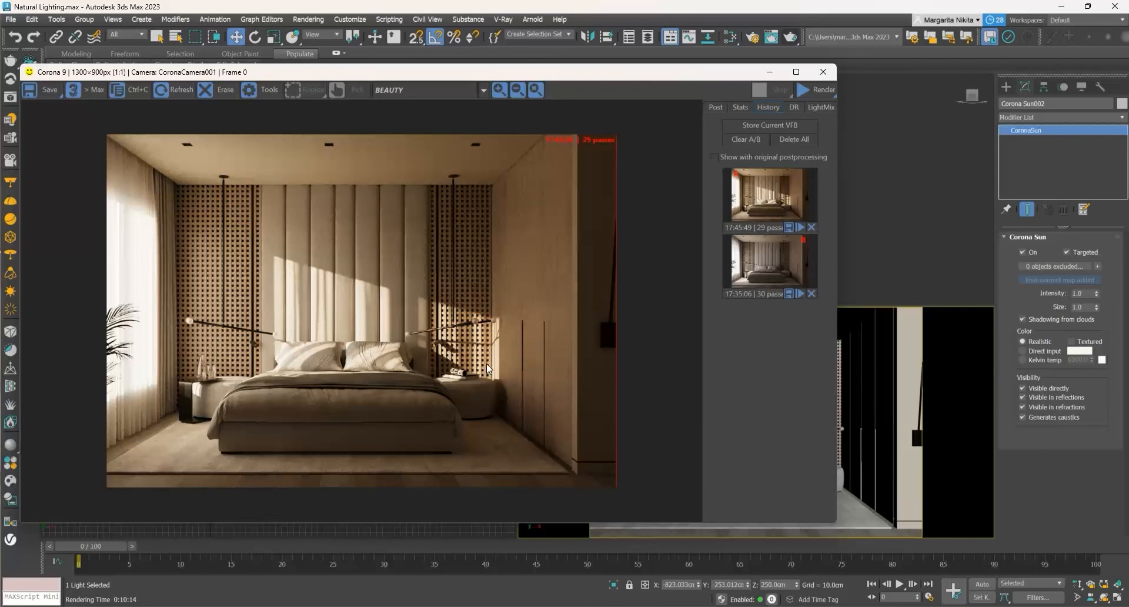
click(823, 71)
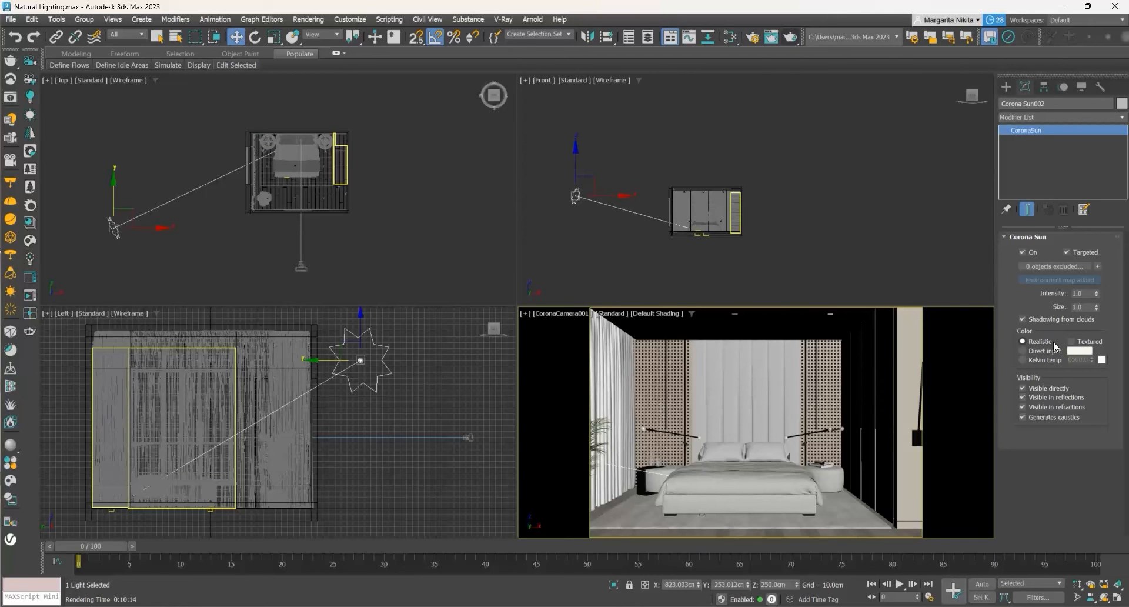
mouse_move(1056, 342)
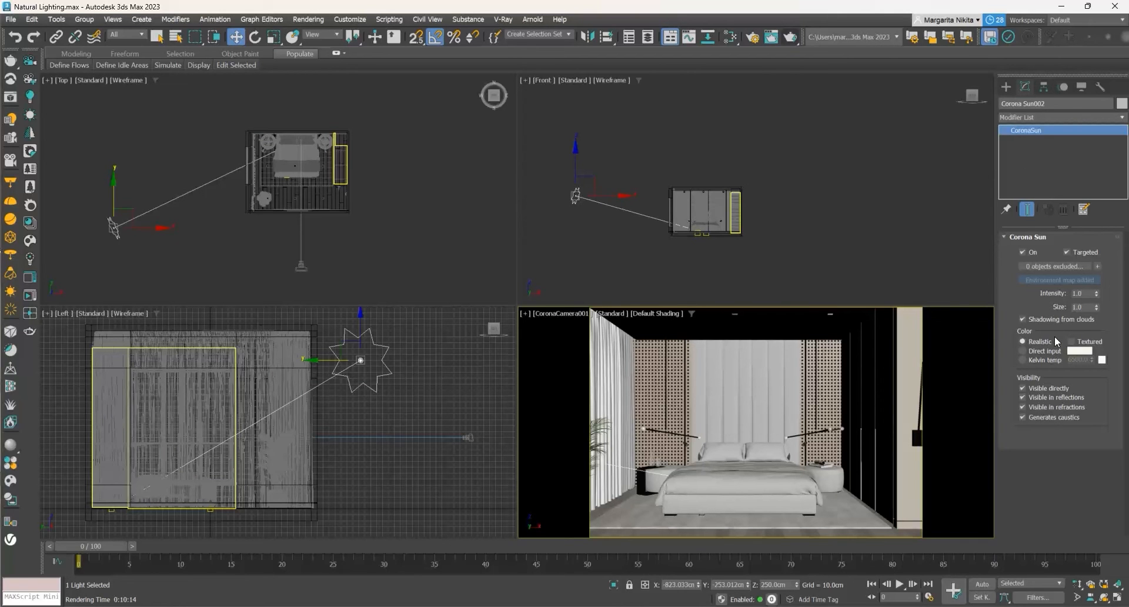
mouse_move(1051, 320)
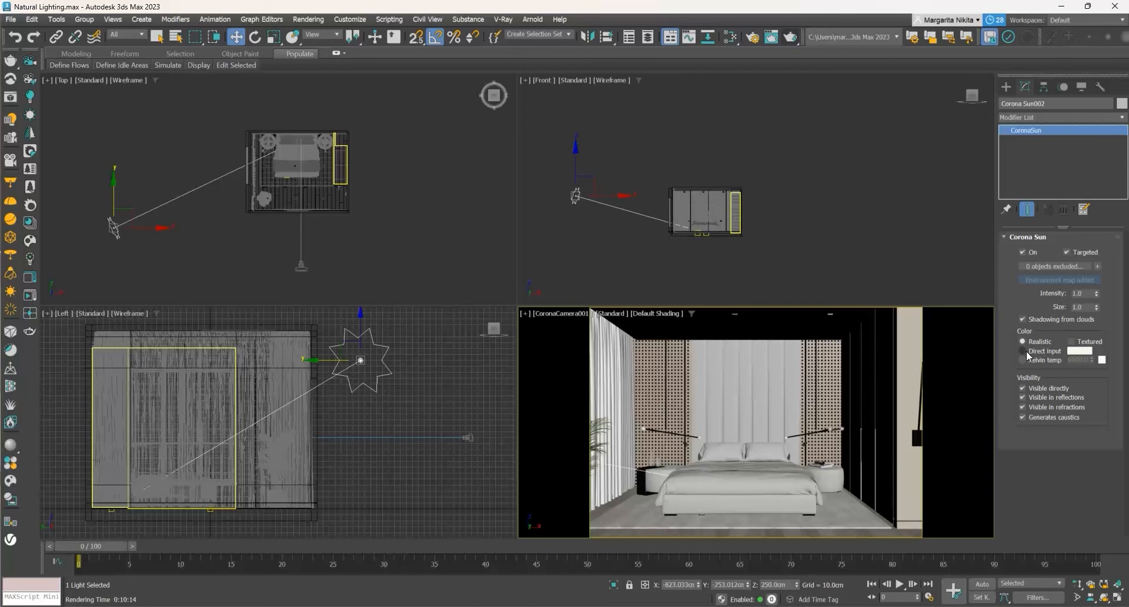
- Set the Corona Sun colour mode to Direct input and open its colour swatch
click(1022, 350)
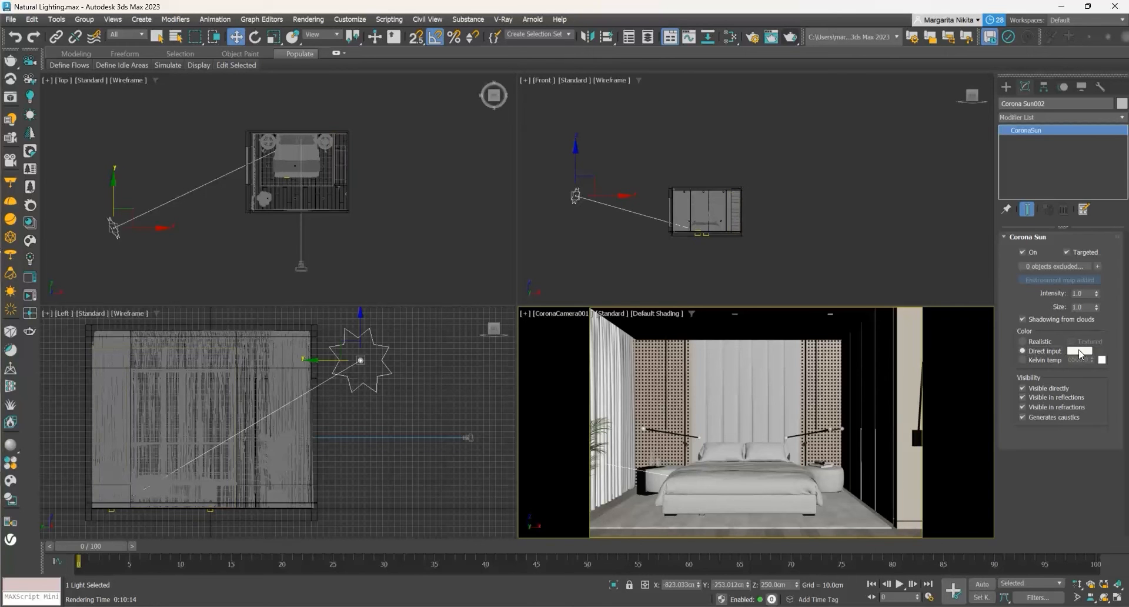
click(1080, 351)
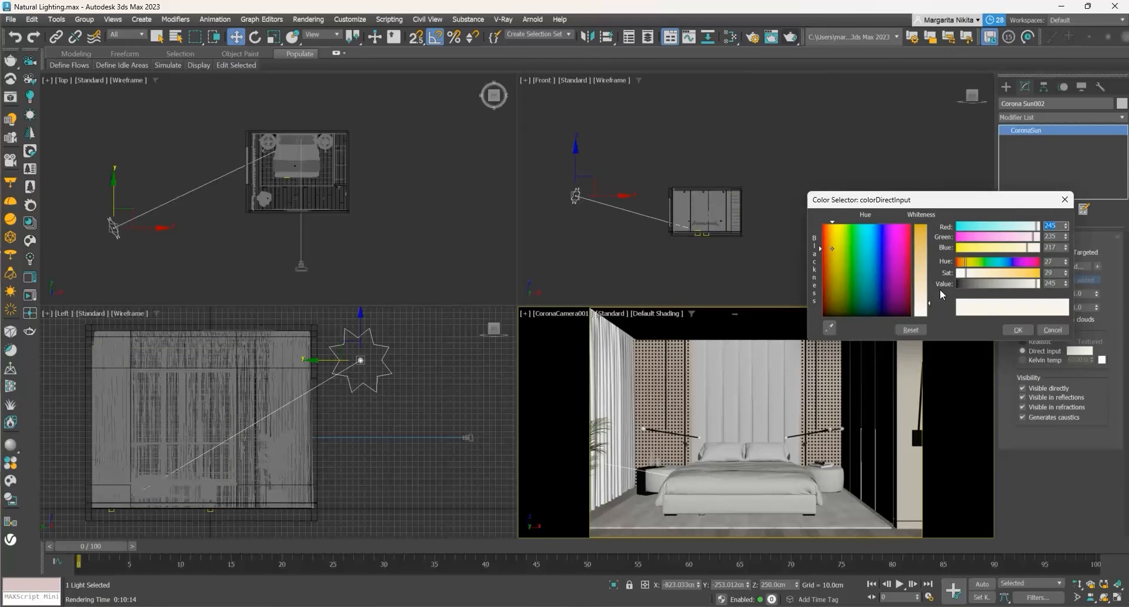
- Re-render the bedroom with the warm sun colour and store the result in History
click(1018, 329)
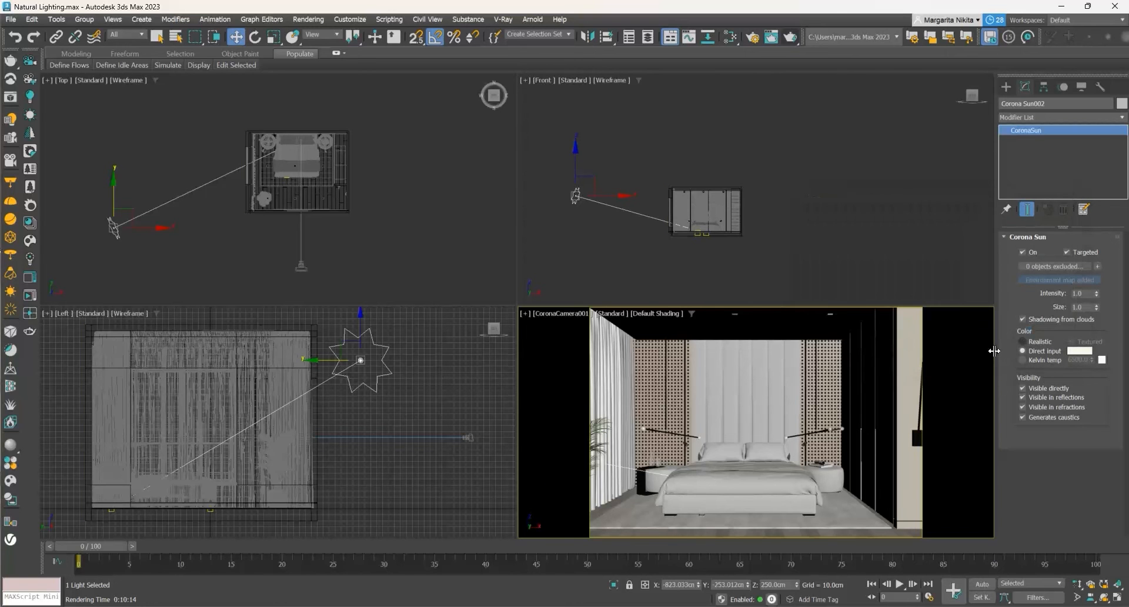
click(790, 36)
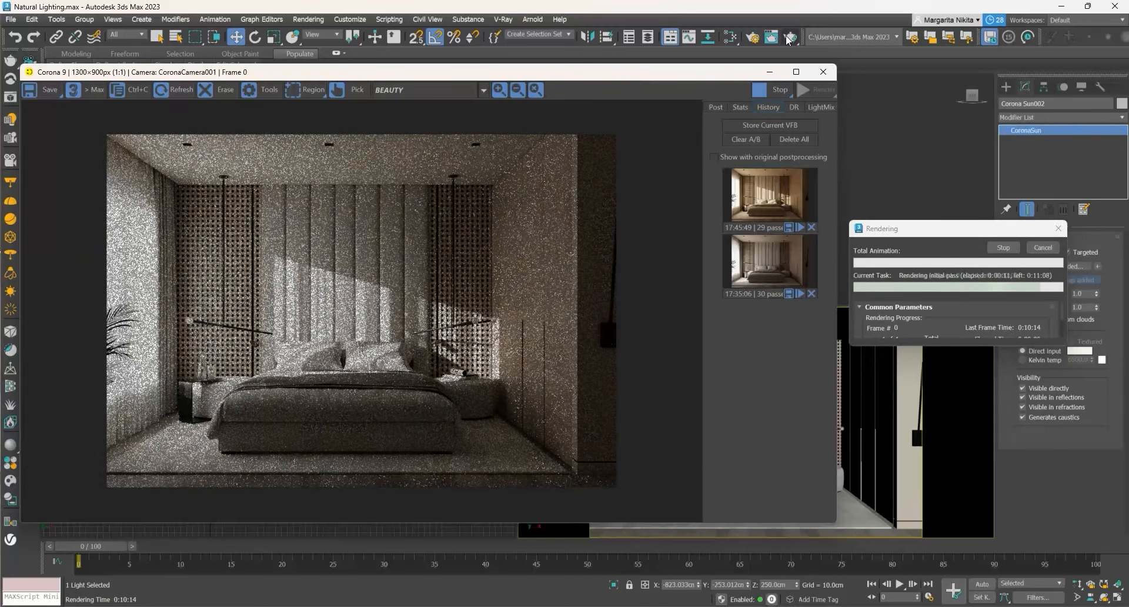
click(1043, 247)
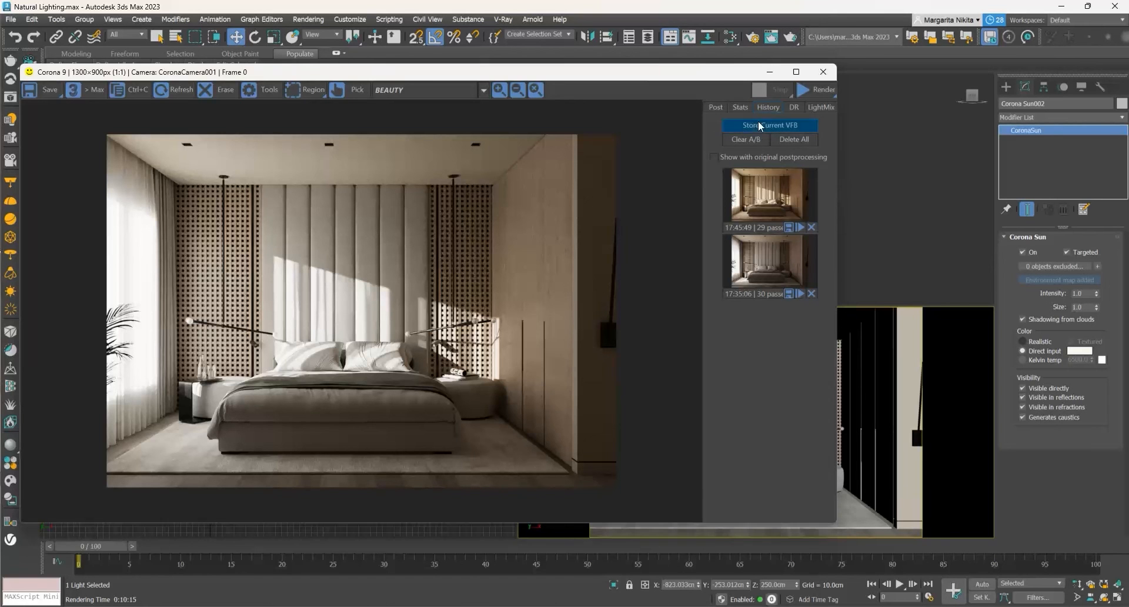
click(769, 125)
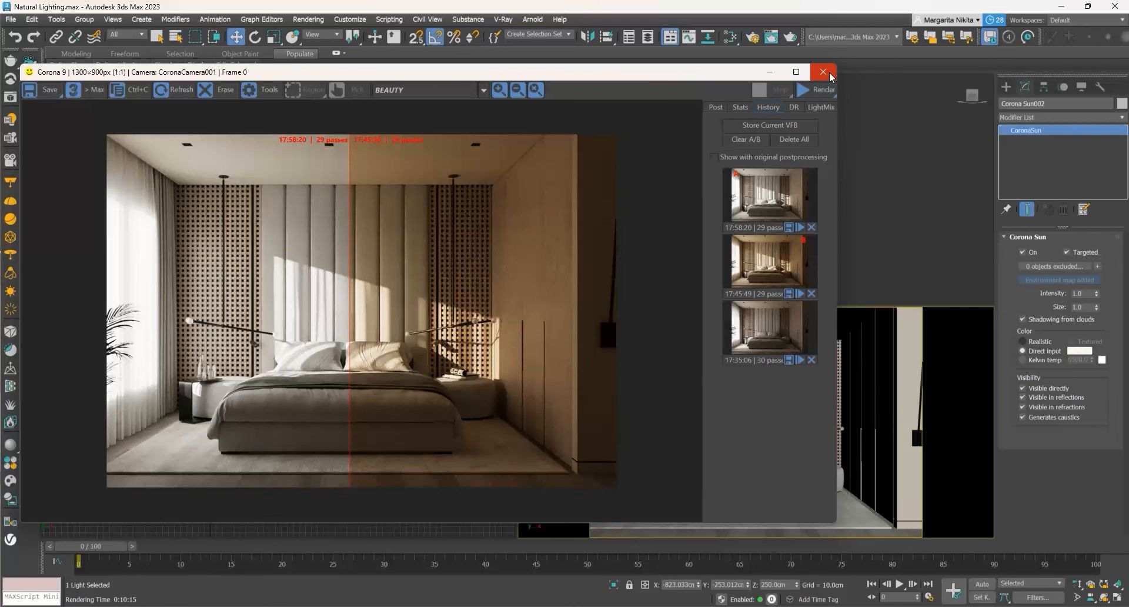
- Set sun Intensity to 3.0, re-render, store it, and drag the A/B split to compare
click(823, 71)
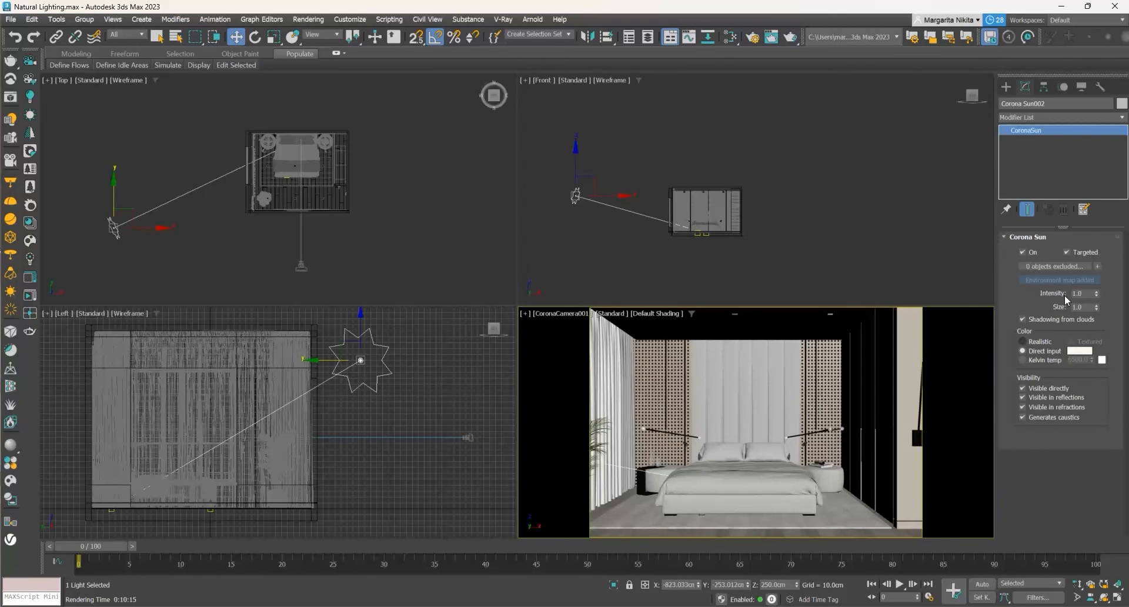
mouse_move(1051, 300)
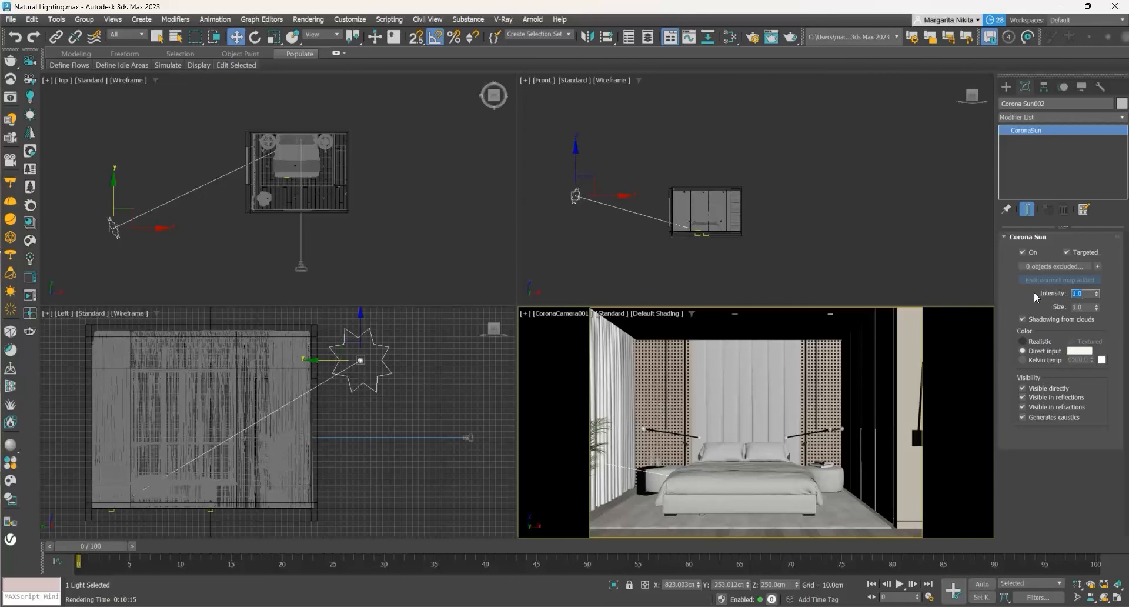
text(3.0)
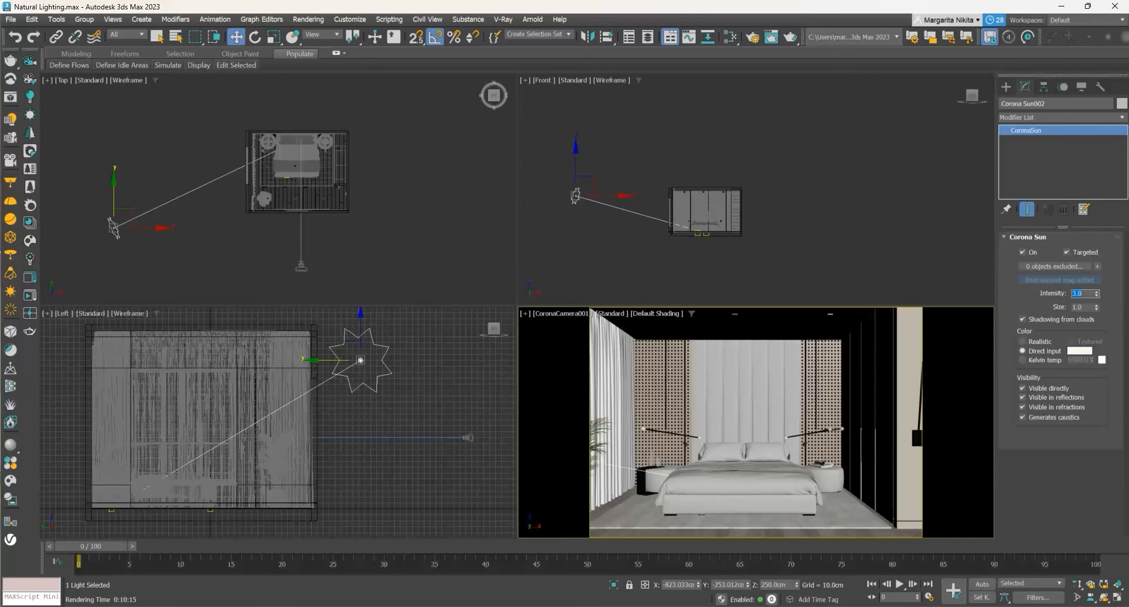
click(788, 37)
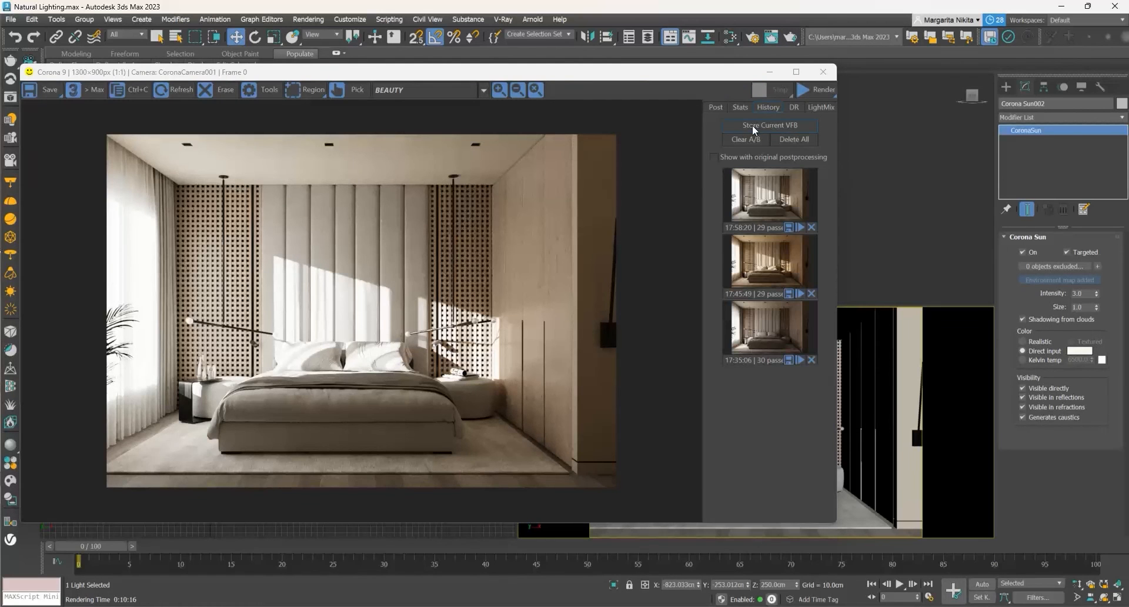
click(769, 125)
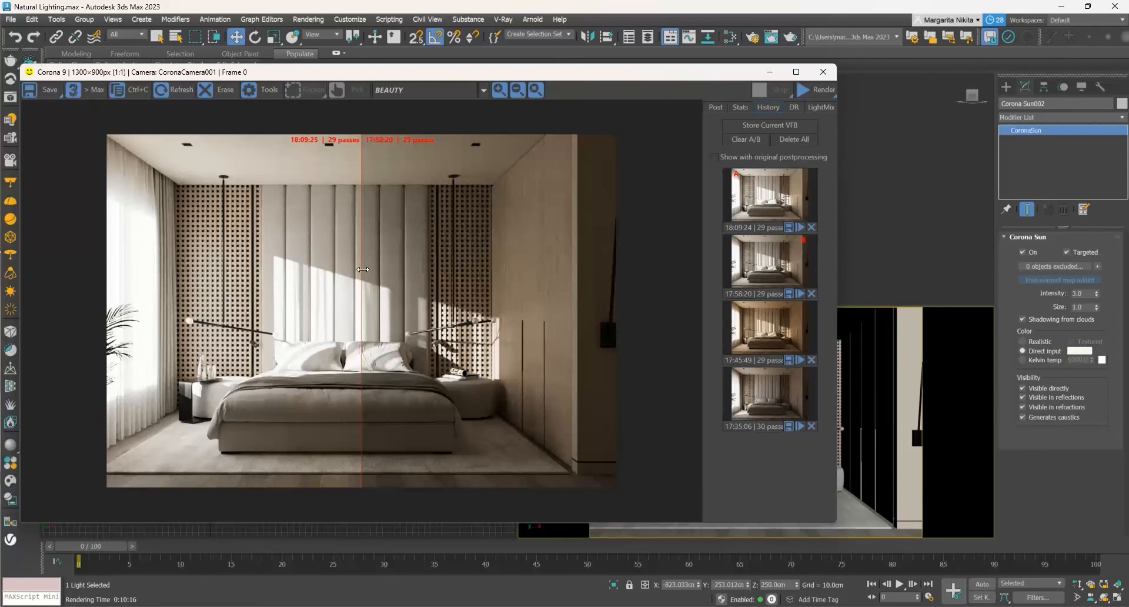
drag(364, 269, 504, 266)
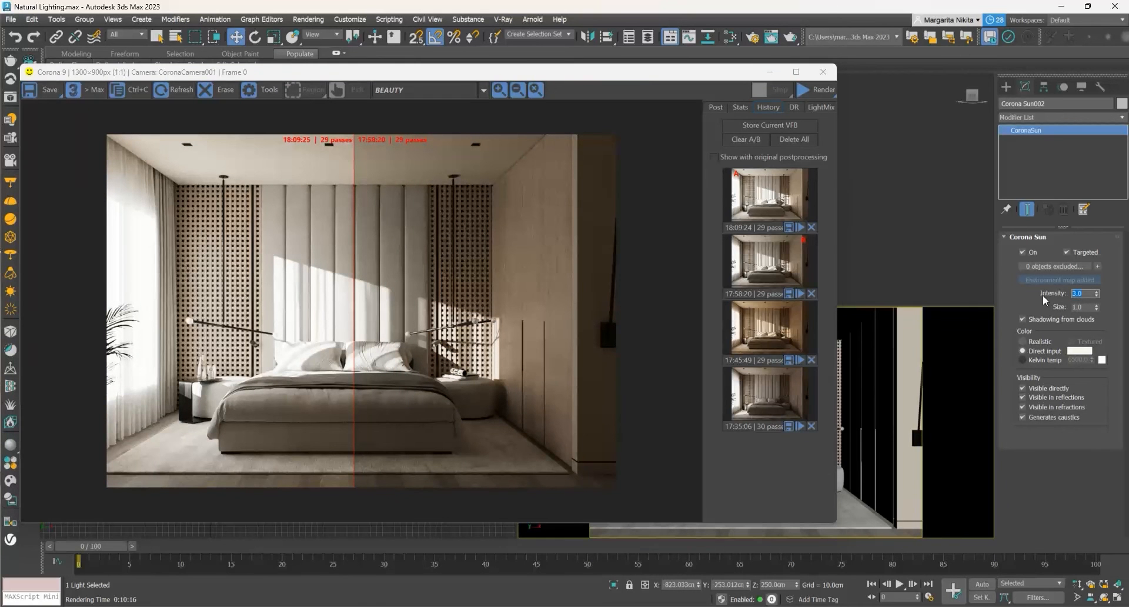
- Set Corona Sun intensity to 1.0 and size 7, then render the softer-shadow version
text(1.0)
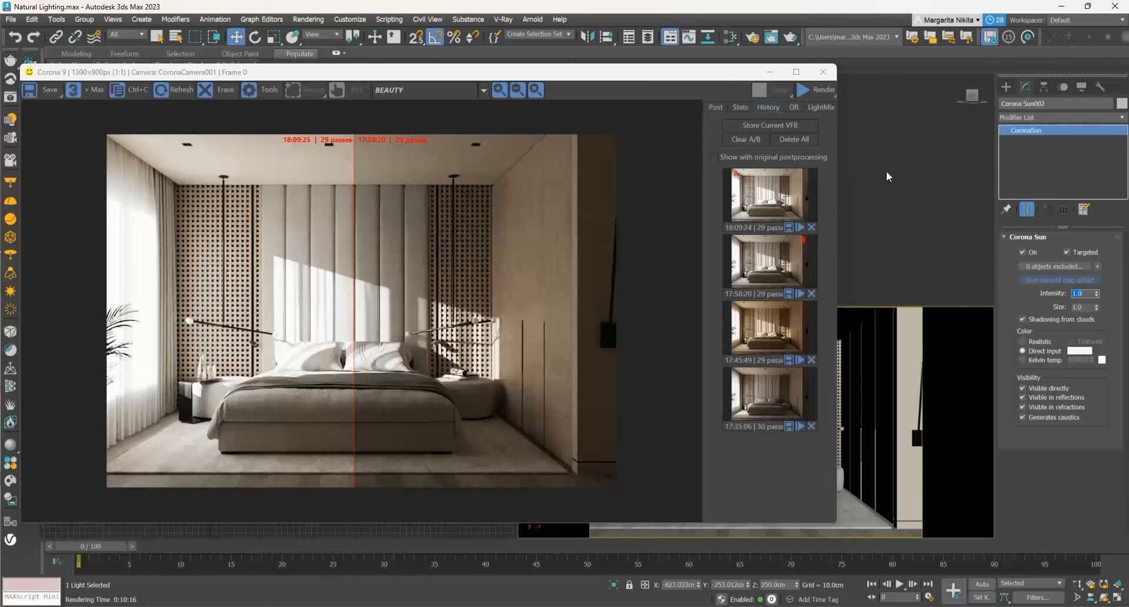
mouse_move(282, 248)
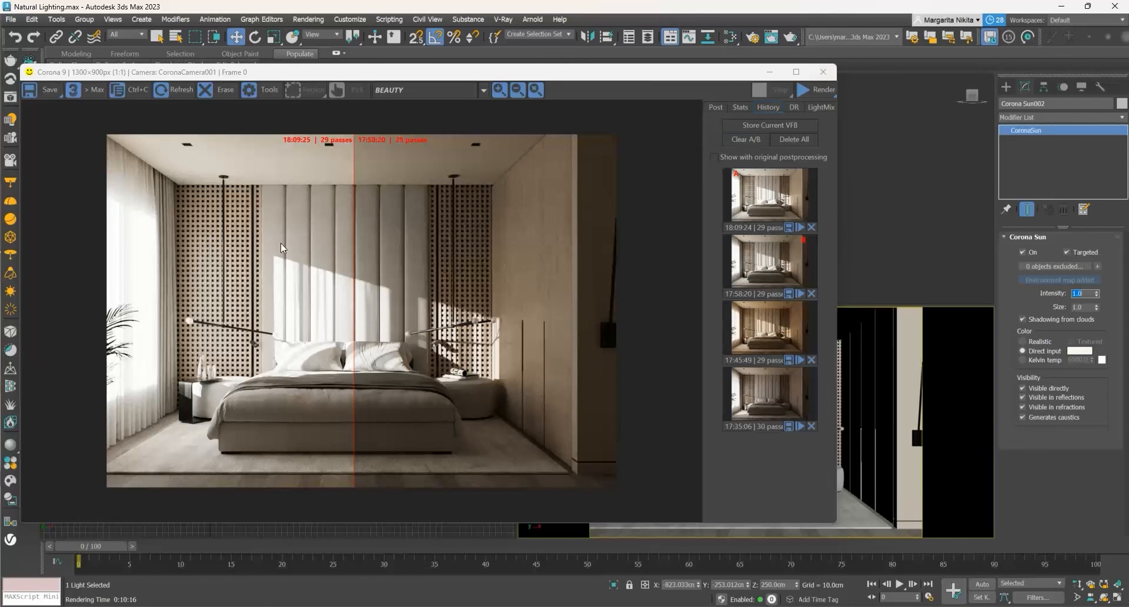
mouse_move(497, 321)
text(7)
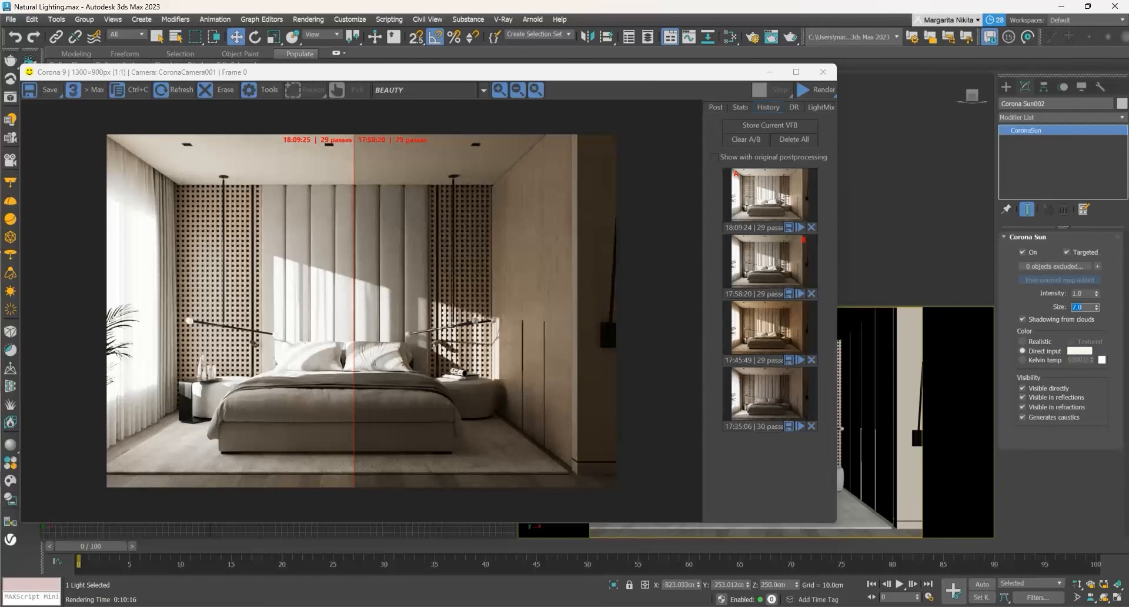
click(815, 90)
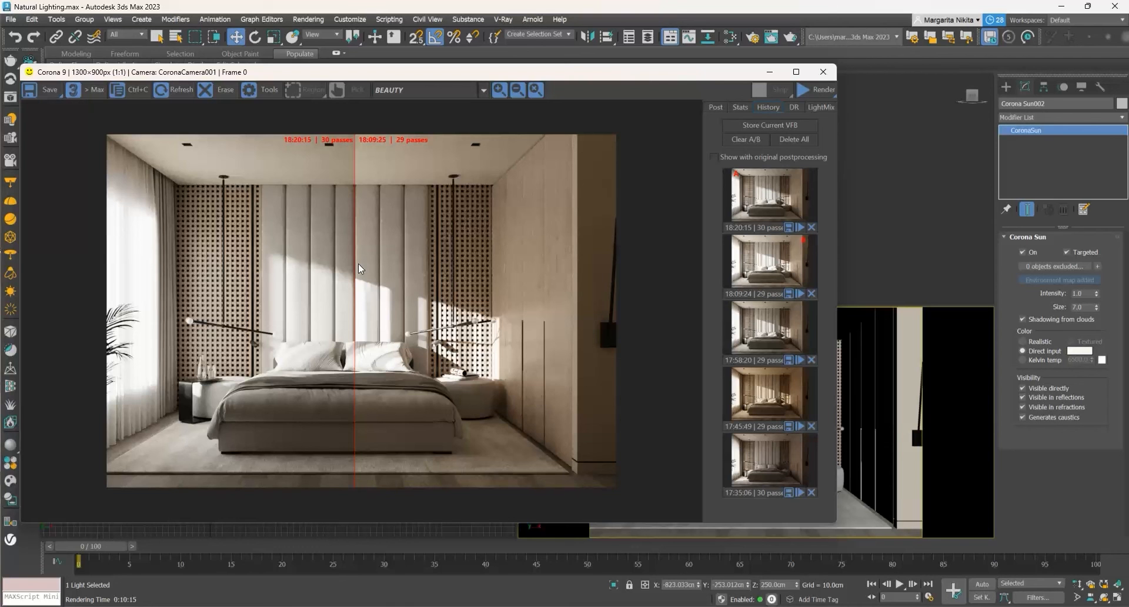
mouse_move(824, 71)
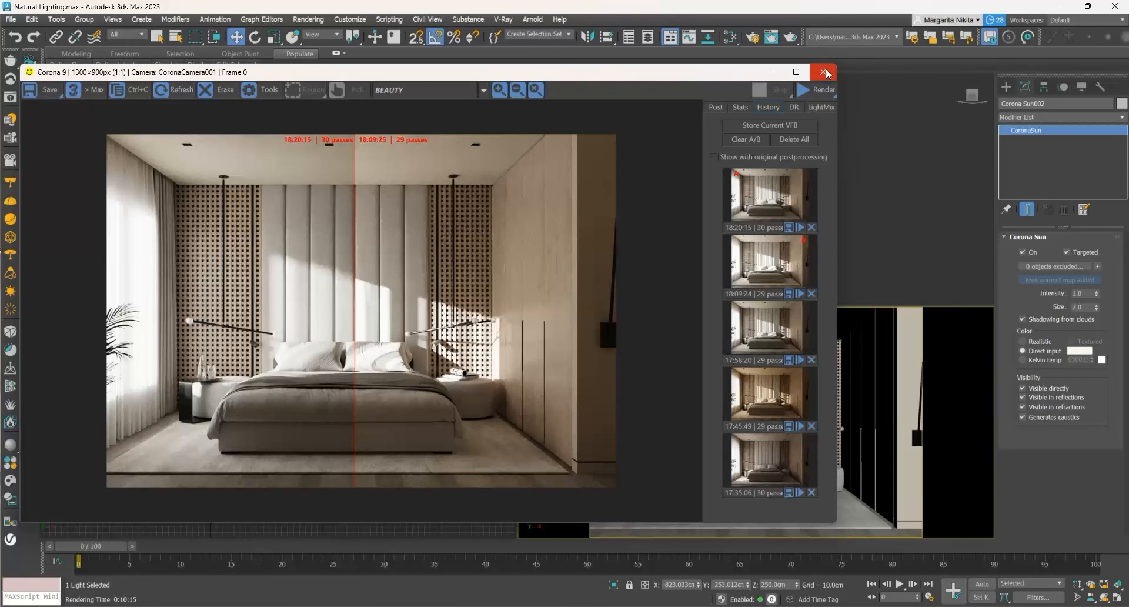
- Import Orangebark Stewartia 002 from Cosmos Vegetation > Trees after closing the VFB
click(824, 72)
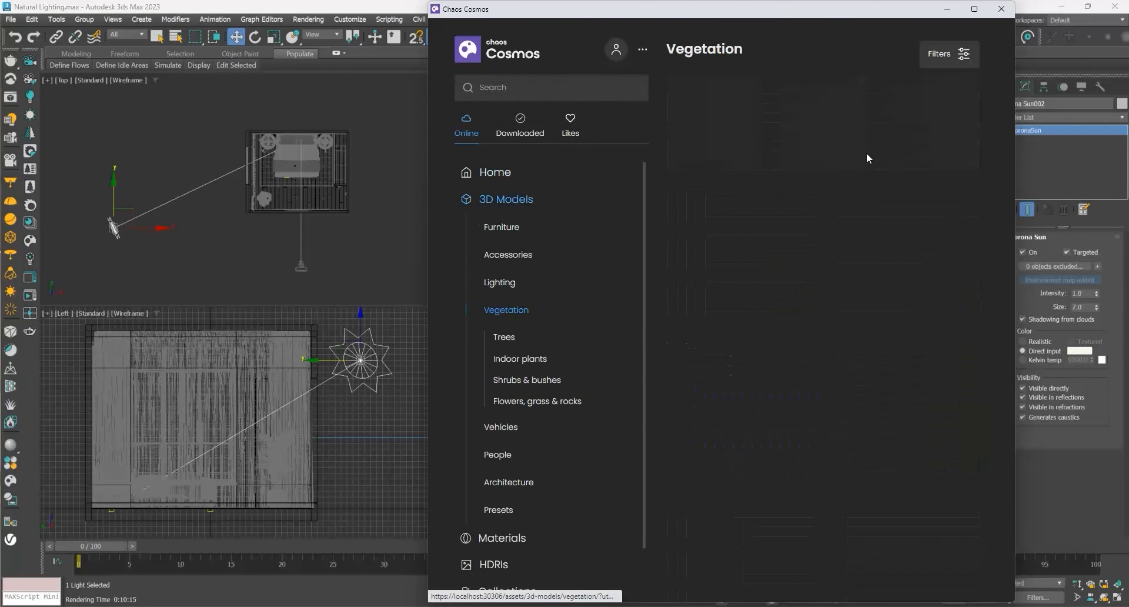
click(504, 337)
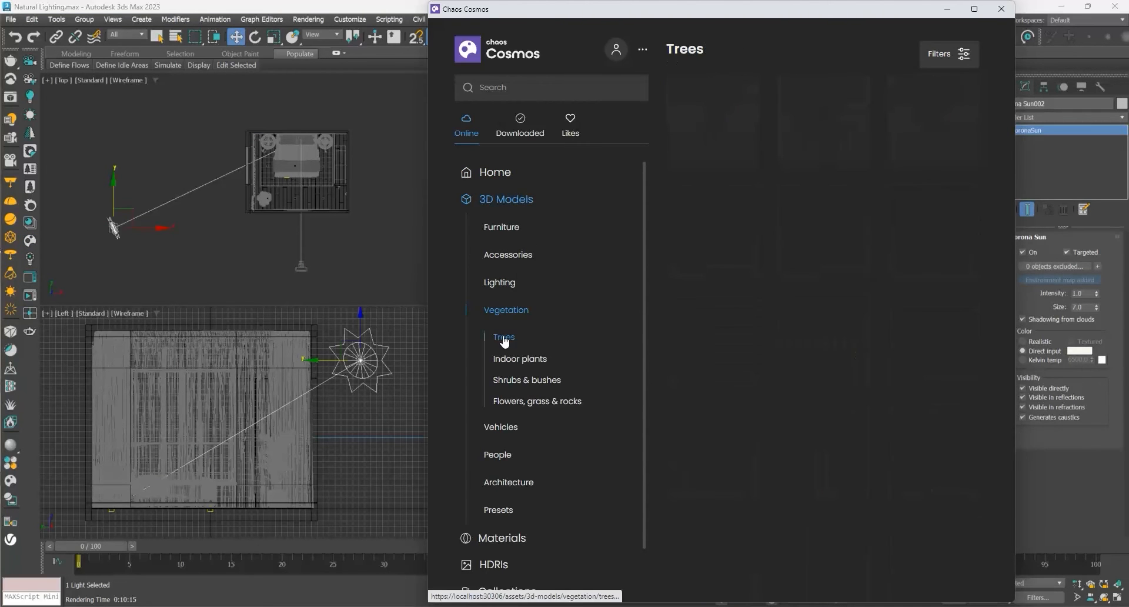
click(504, 337)
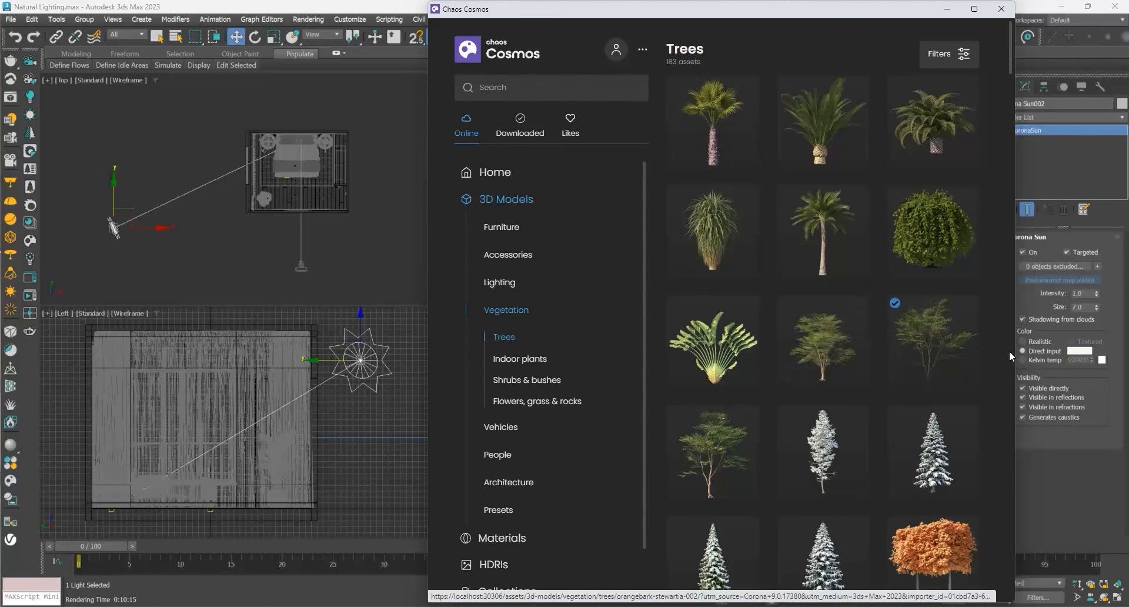
mouse_move(933, 336)
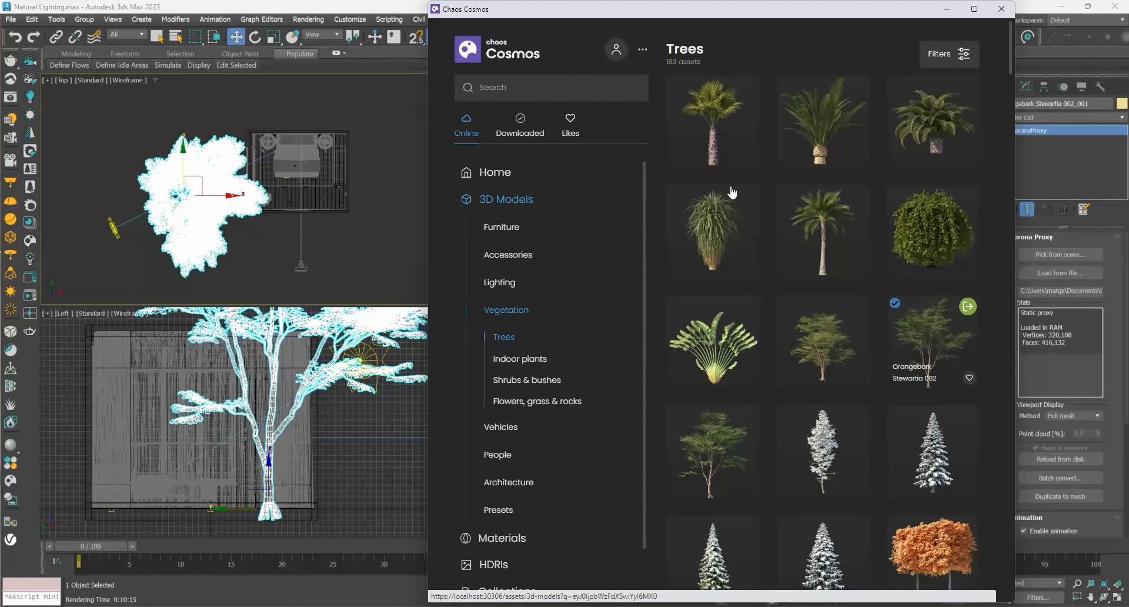
click(997, 10)
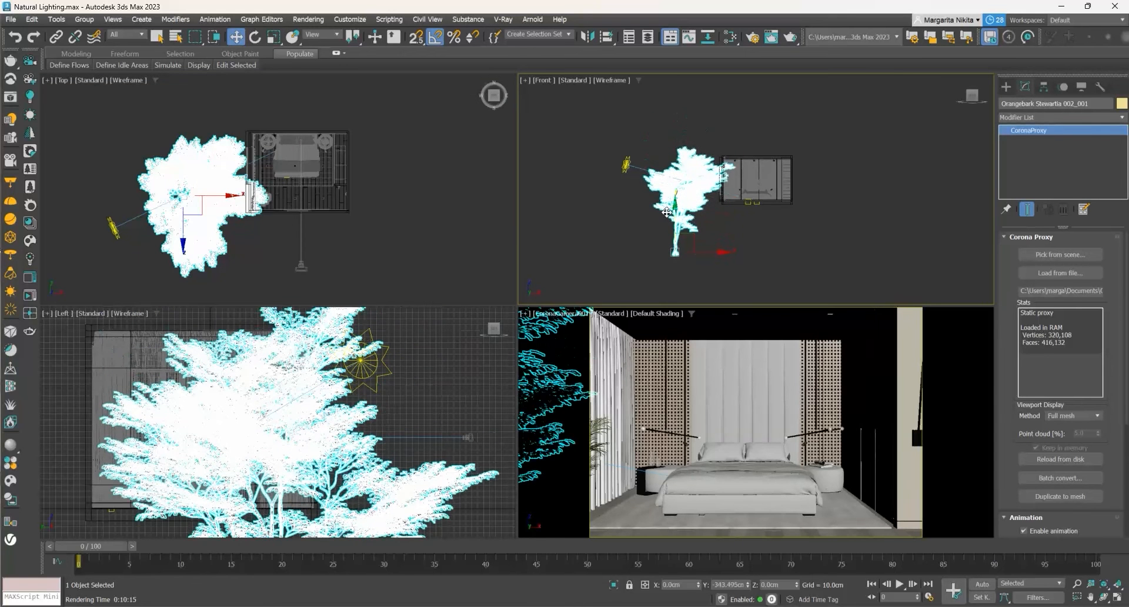
- Move the Corona Proxy tree beside the bedroom window and render the camera view
drag(667, 212, 661, 241)
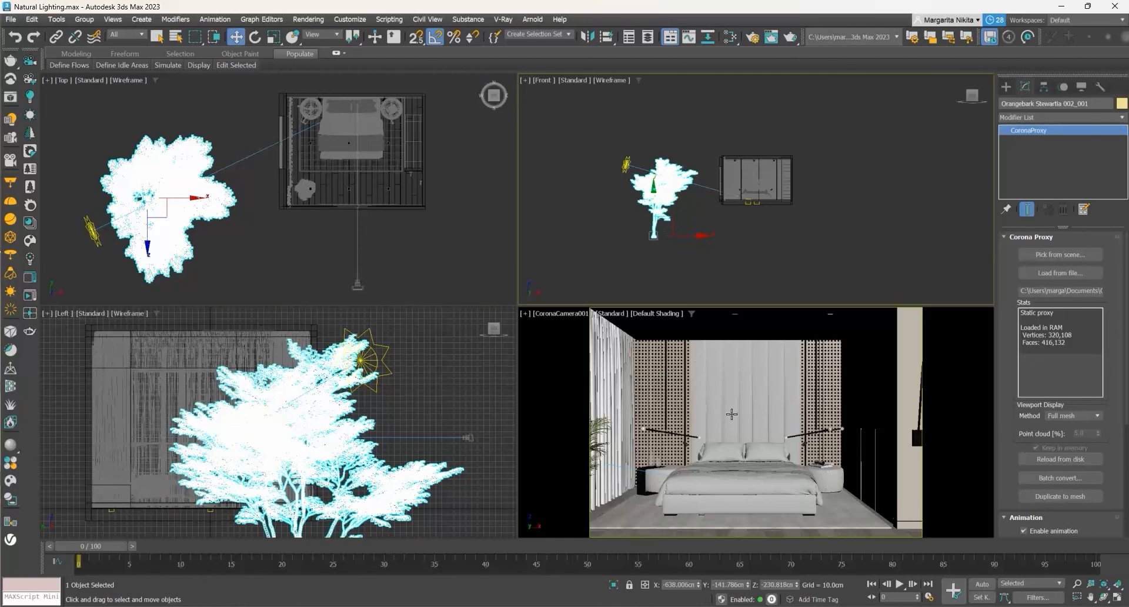
click(790, 37)
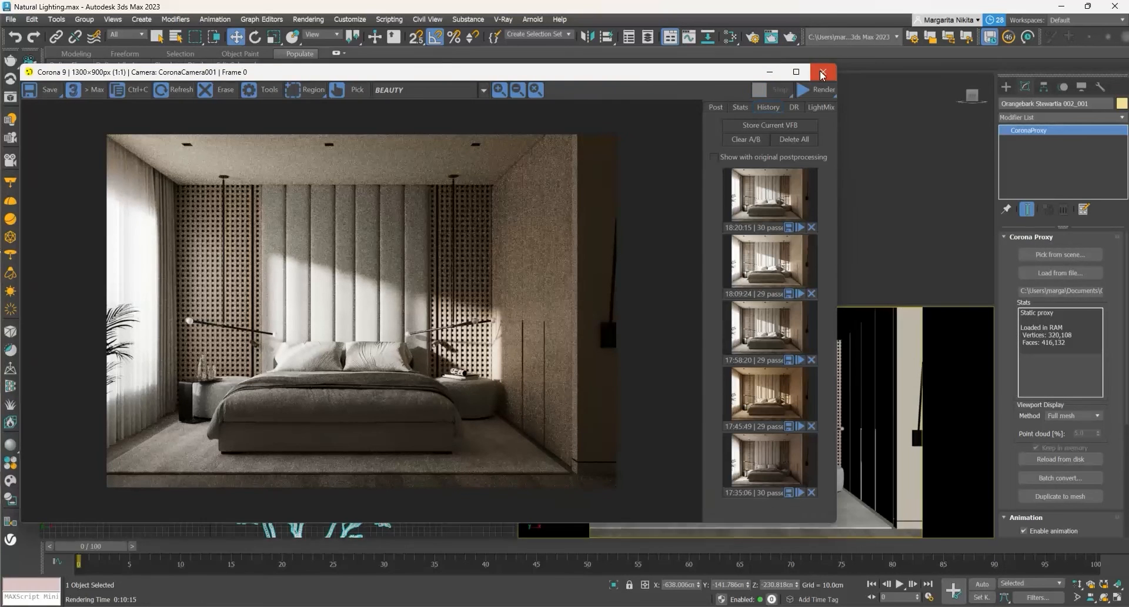
- Close the Corona VFB window before repositioning the tree and setting sun size 1.0
click(823, 72)
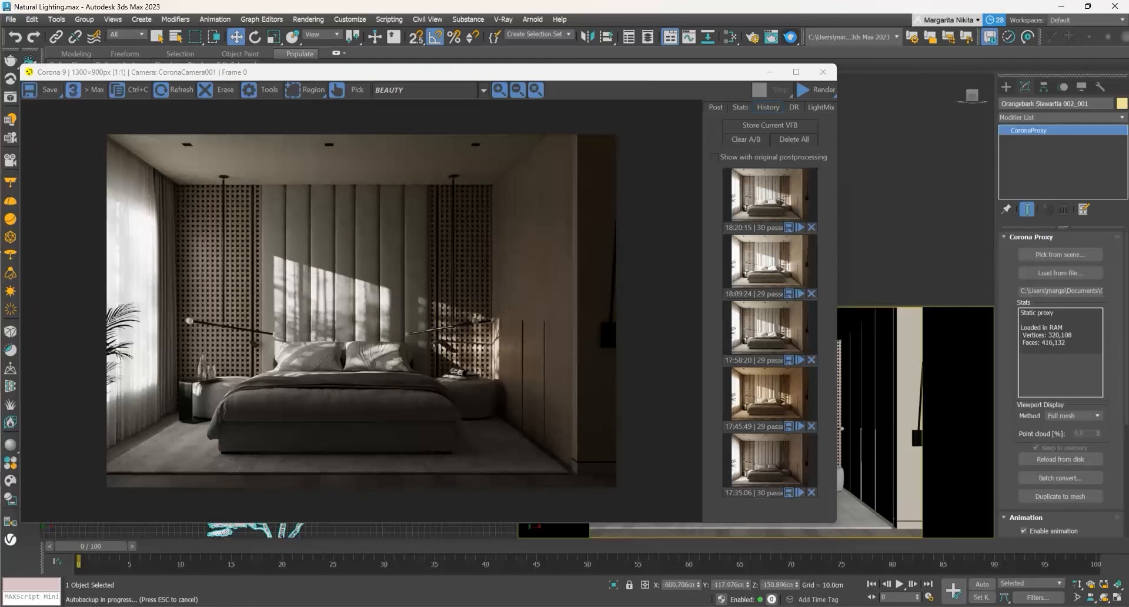
click(823, 71)
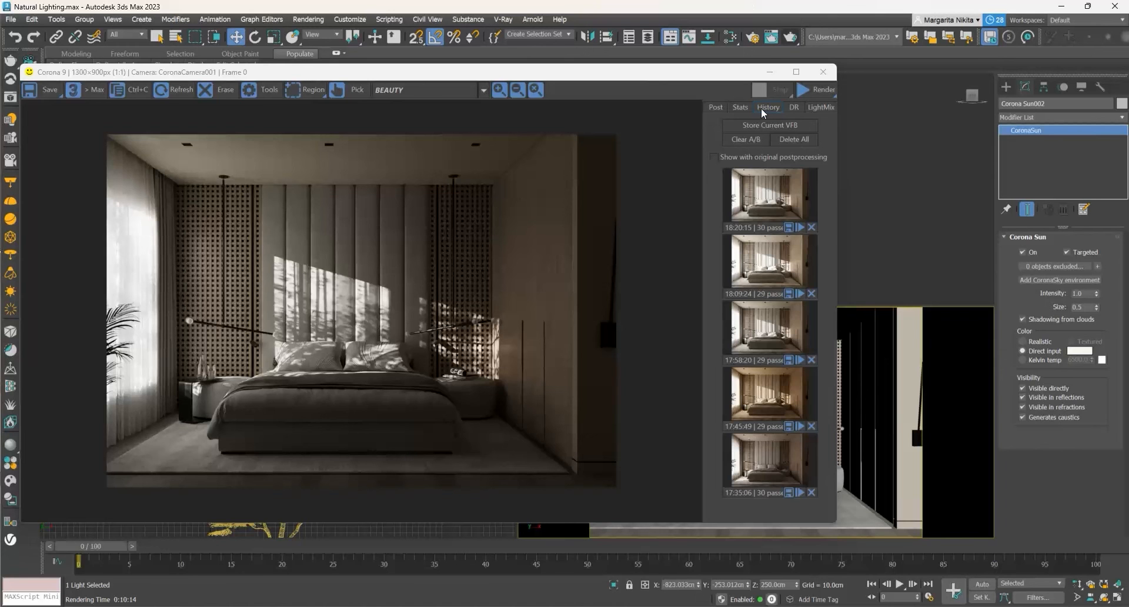
- In the VFB Post tab, apply exposure 1.603, contrast 2, bloom, and 0.50 sharpening blur radius
click(715, 107)
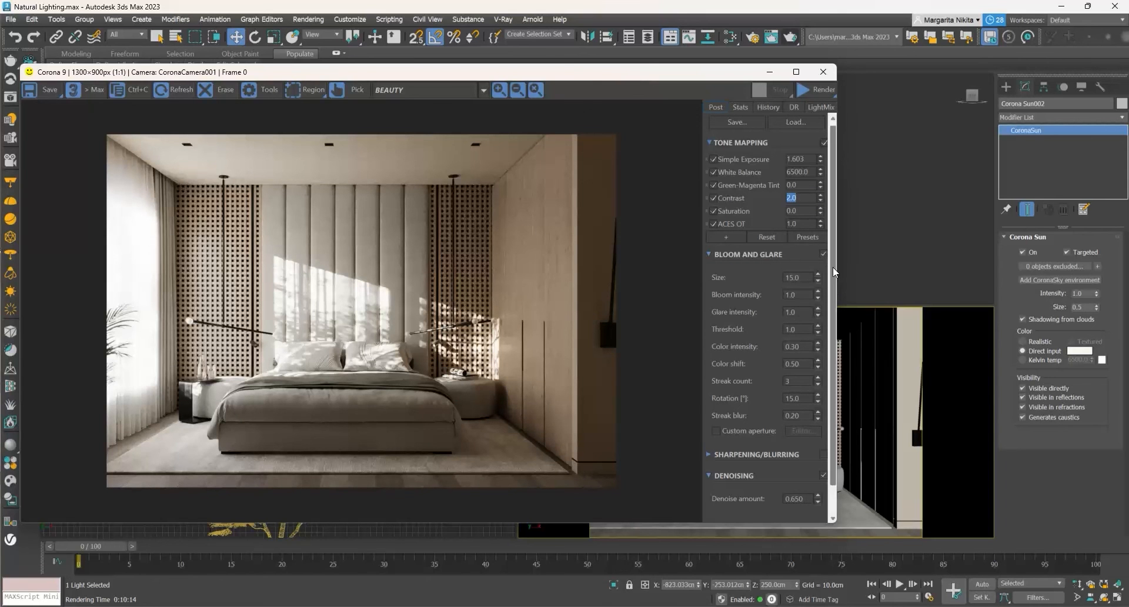
scroll(down, 3)
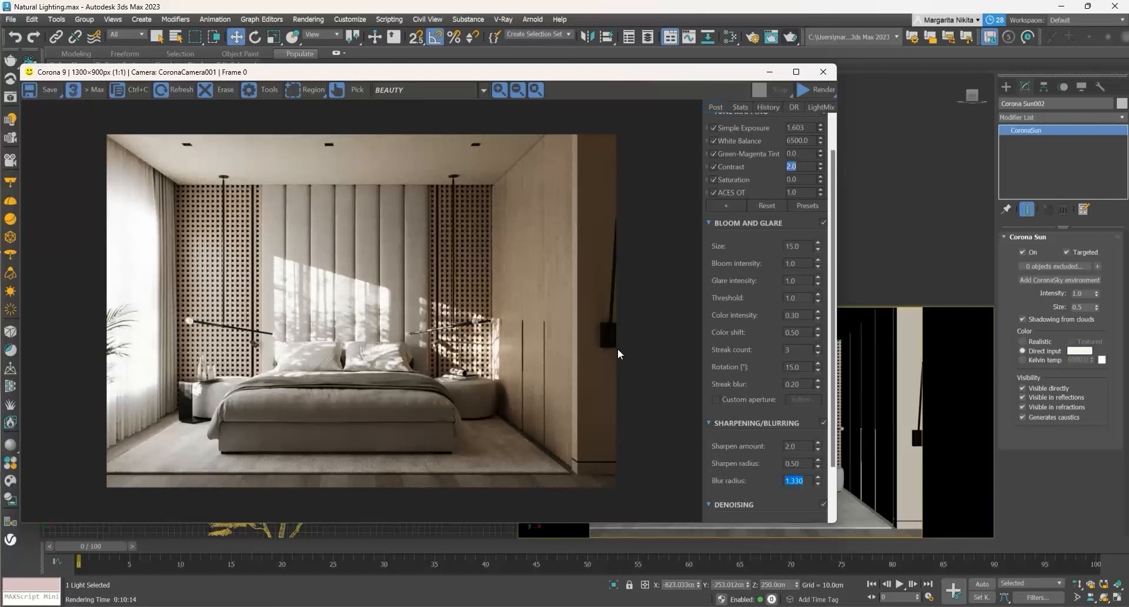
text(0.50)
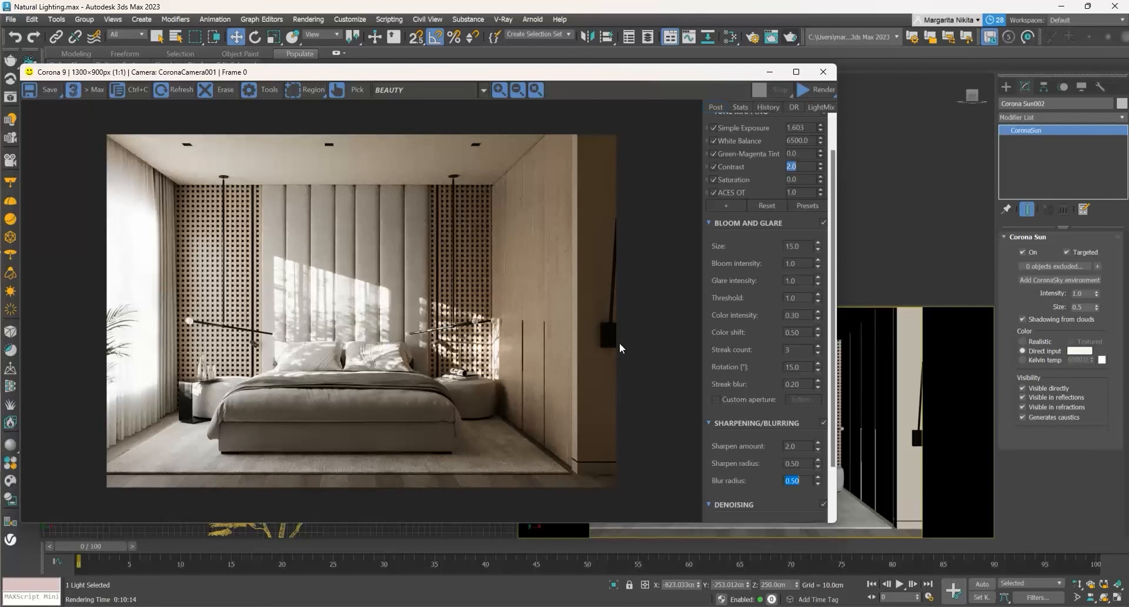
mouse_move(820, 124)
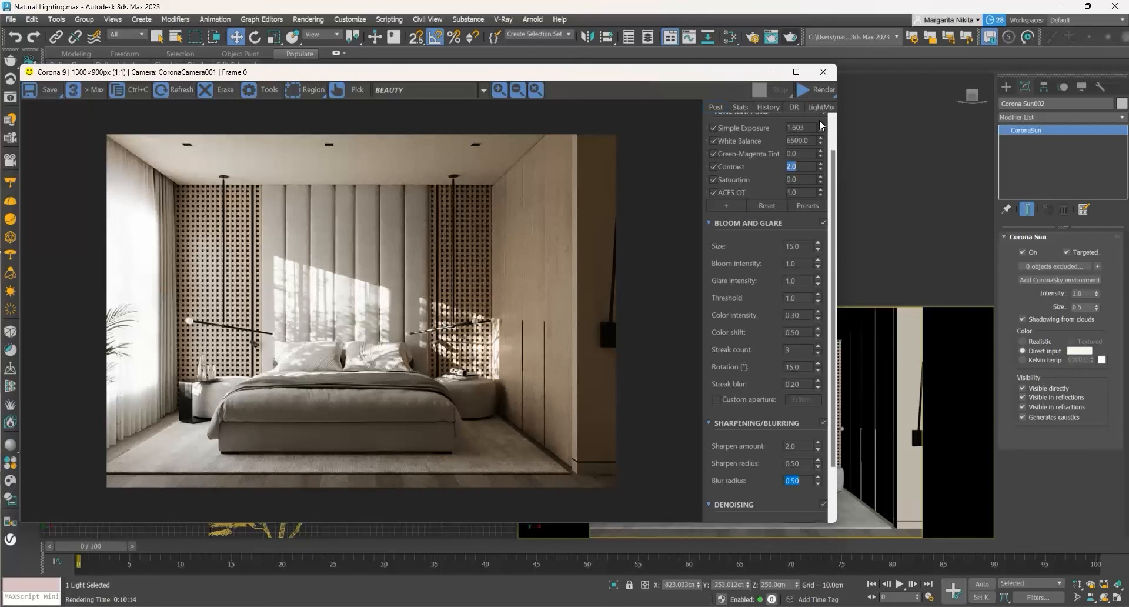